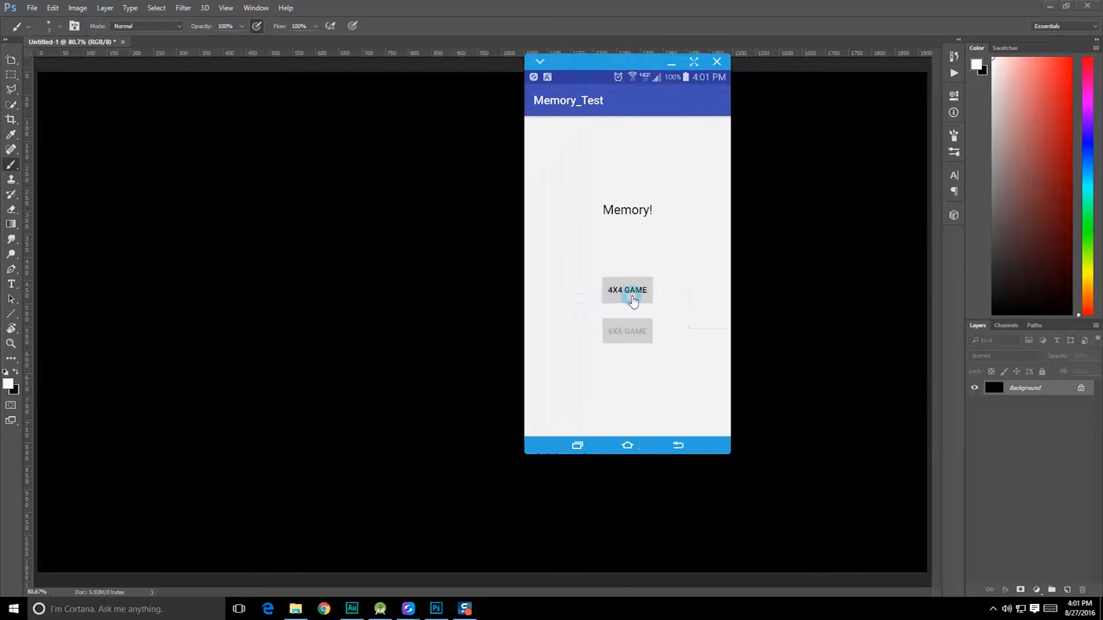
- Play a round of the 4x4 memory game by flipping cards, then start a new game
{"action": "left_click", "coordinate": [626, 289]}
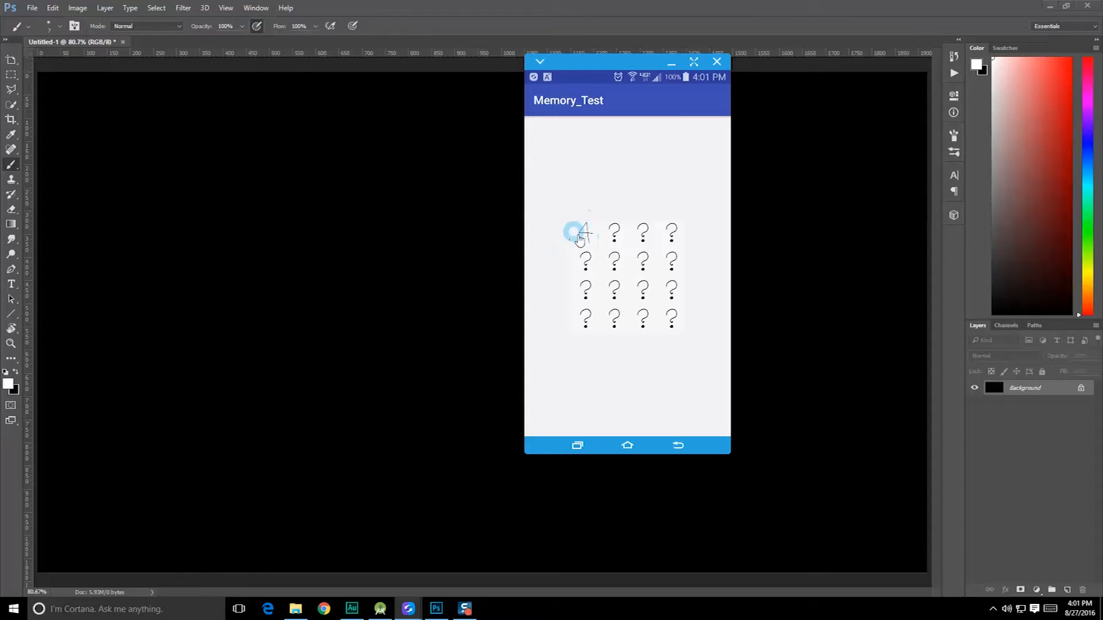
{"action": "left_click", "coordinate": [614, 260]}
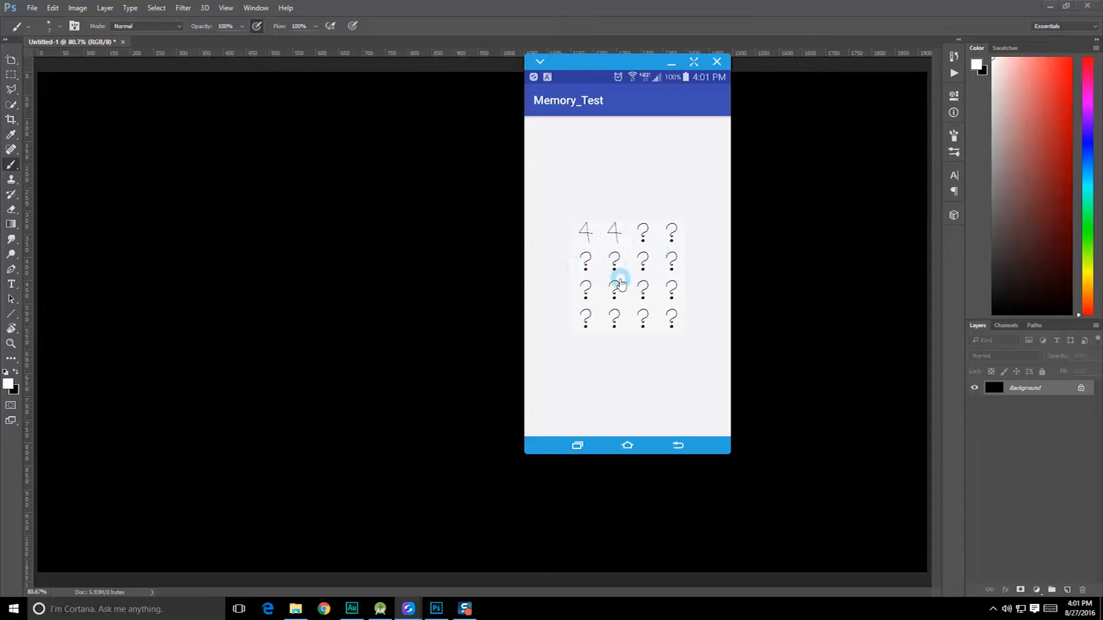
{"action": "left_click", "coordinate": [612, 244]}
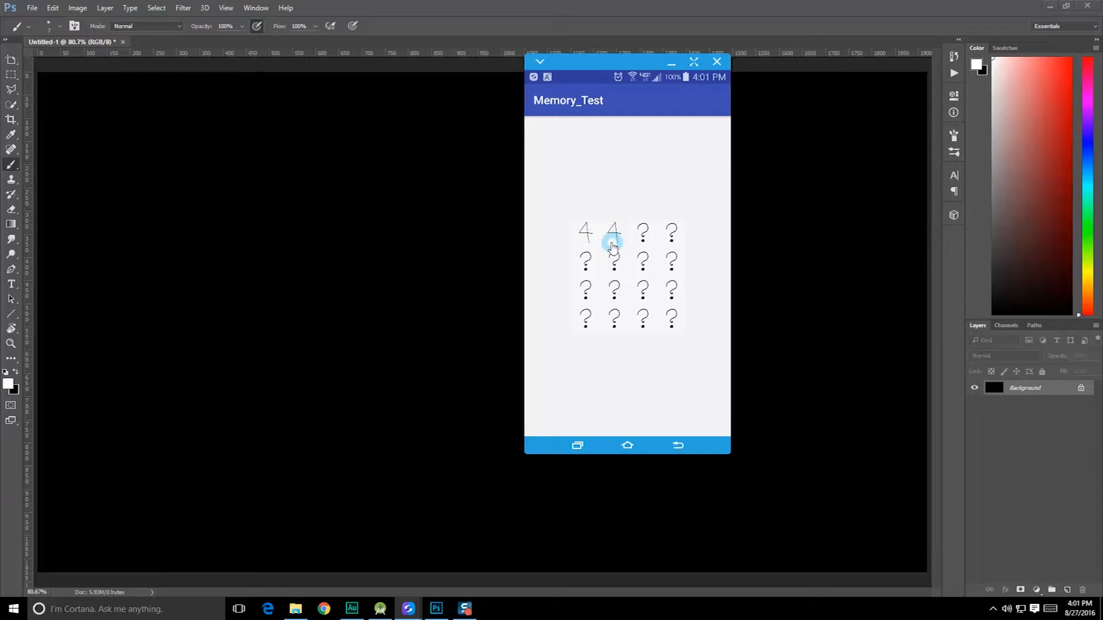
{"action": "left_click", "coordinate": [586, 231]}
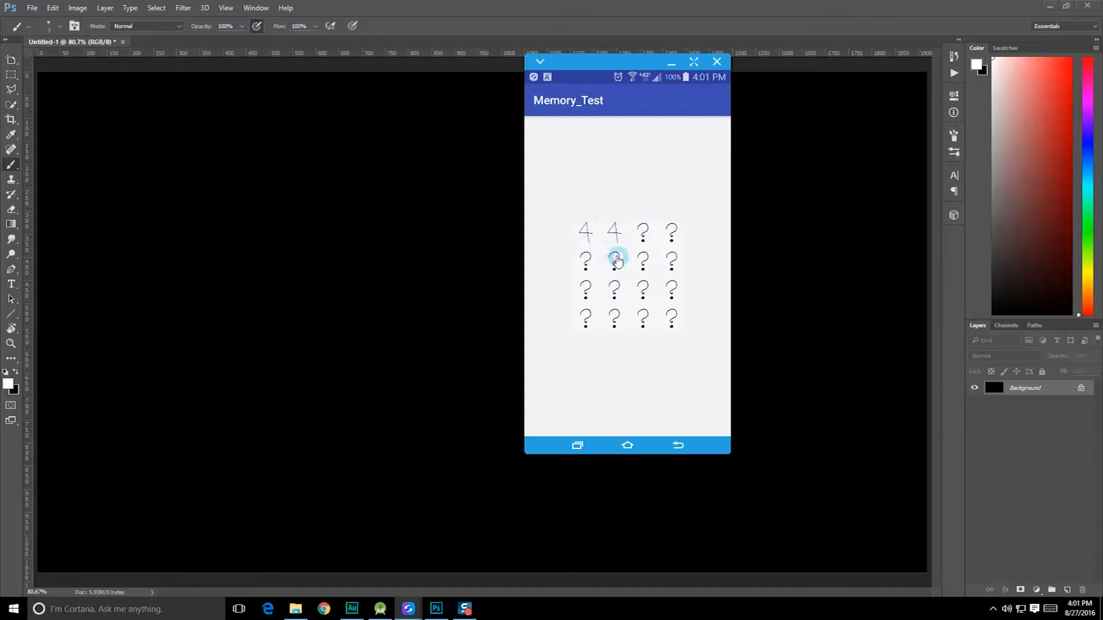
{"action": "left_click", "coordinate": [614, 258]}
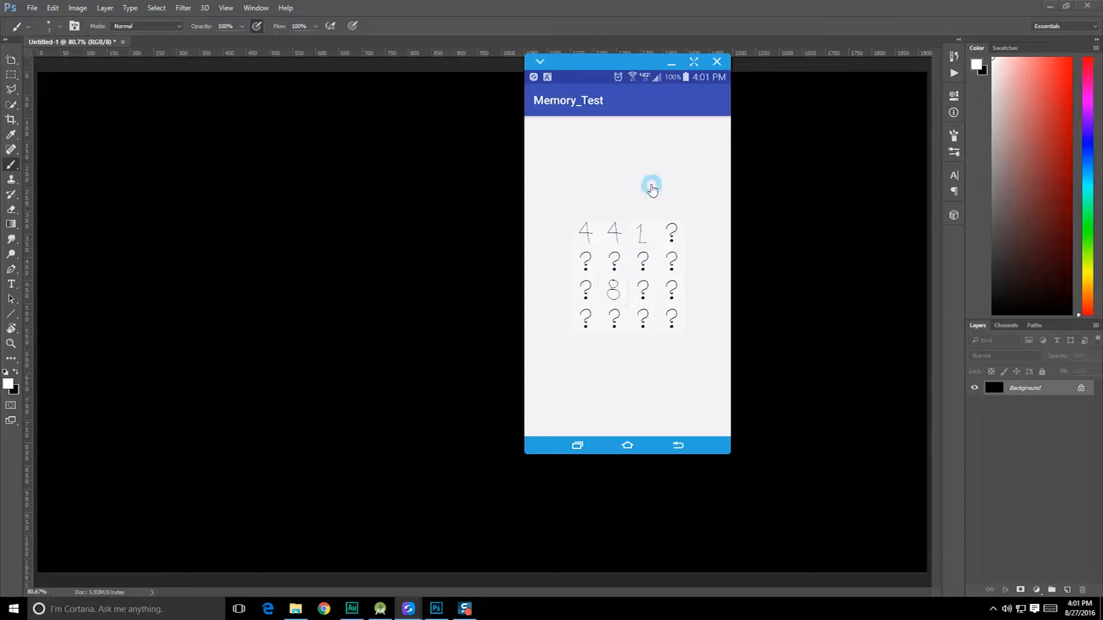
{"action": "left_click", "coordinate": [642, 232]}
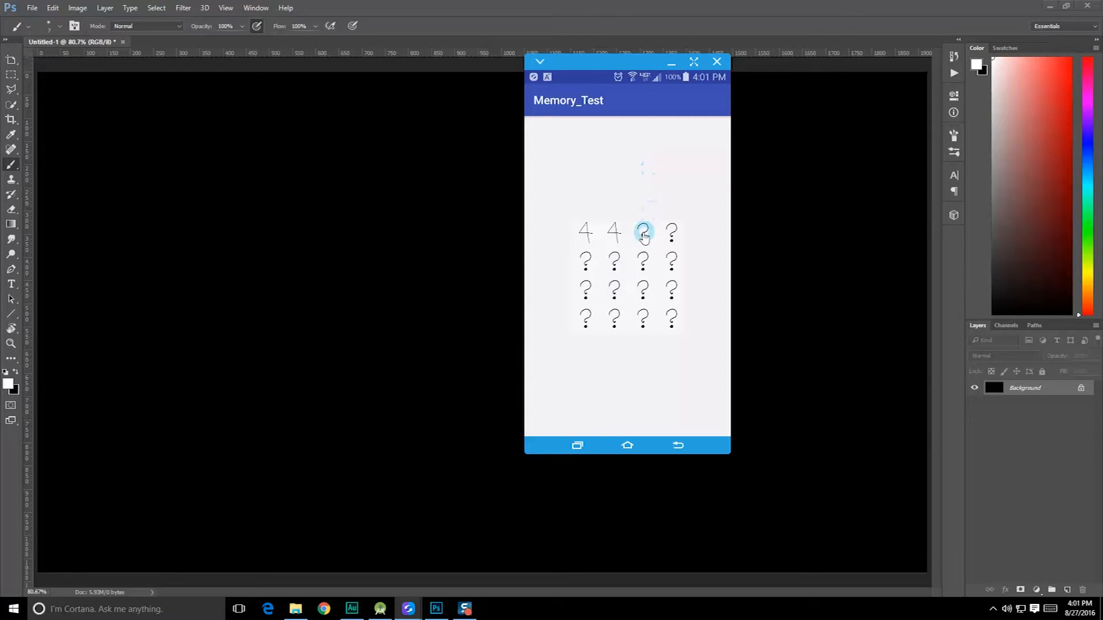
{"action": "left_click", "coordinate": [642, 232]}
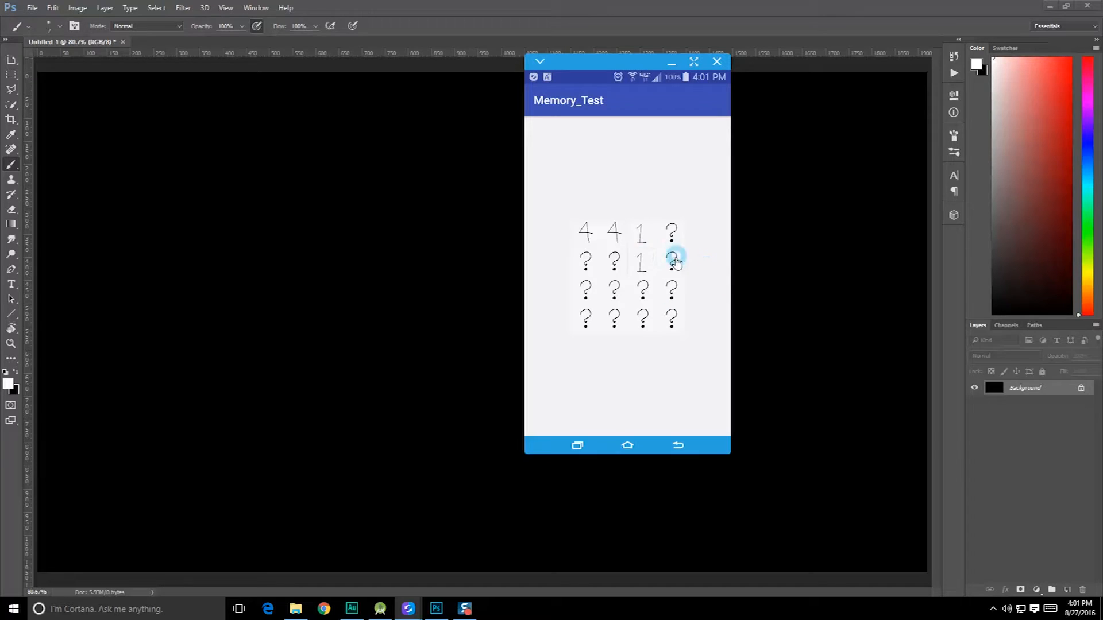
{"action": "left_click", "coordinate": [671, 291]}
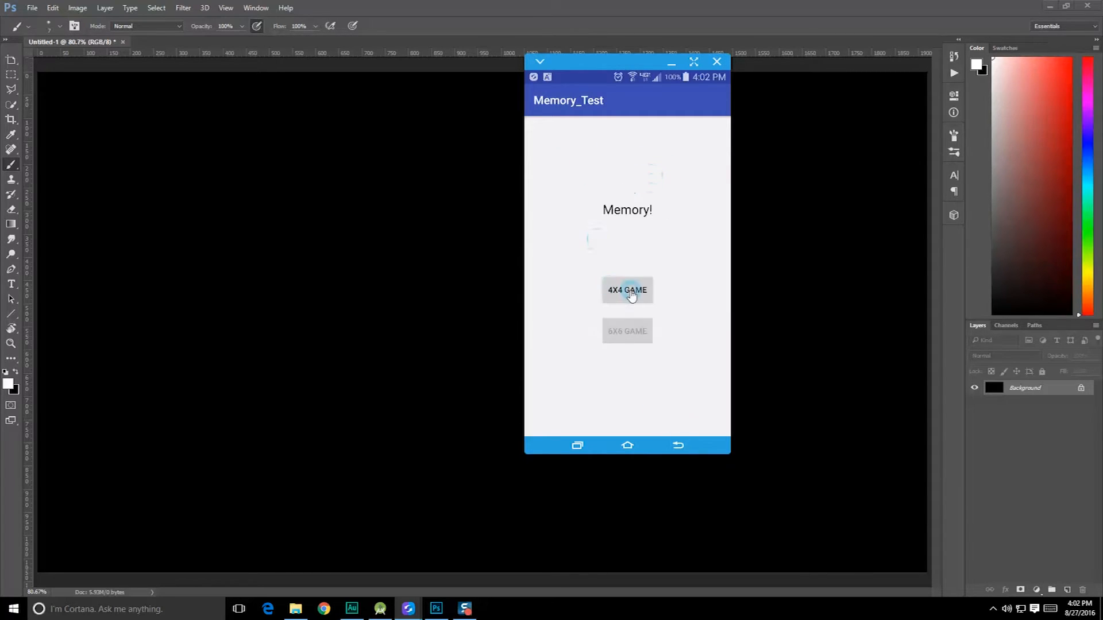
{"action": "left_click", "coordinate": [626, 289]}
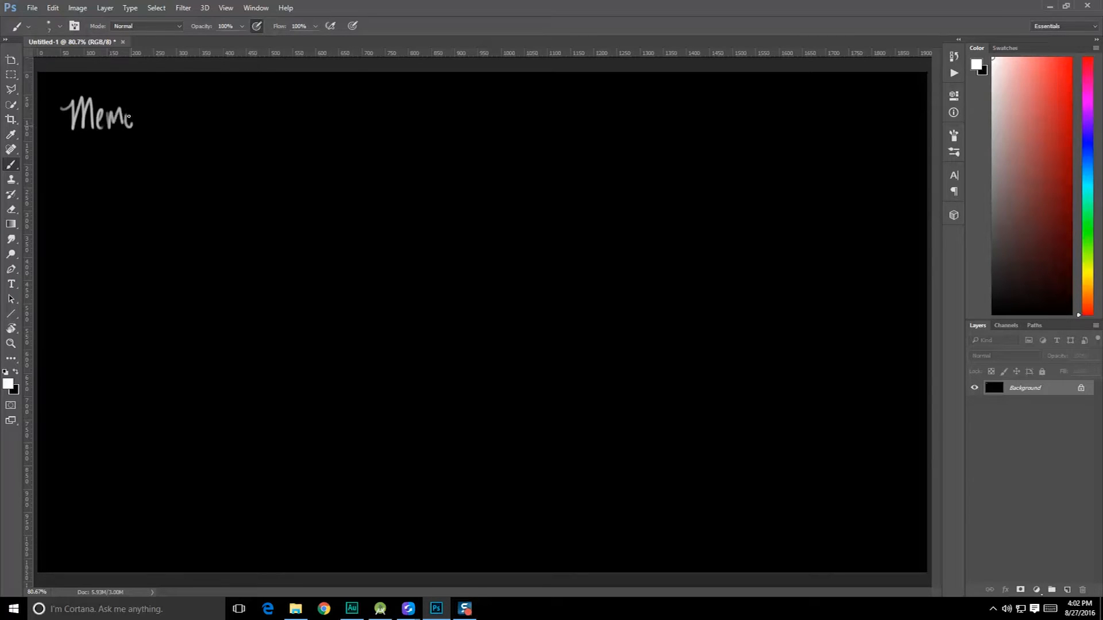
- Handwrite the 'Memory Game' title and 'Activity → StartActivity' below it
{"action": "left_click_drag", "start_coordinate": [131, 116], "coordinate": [207, 116]}
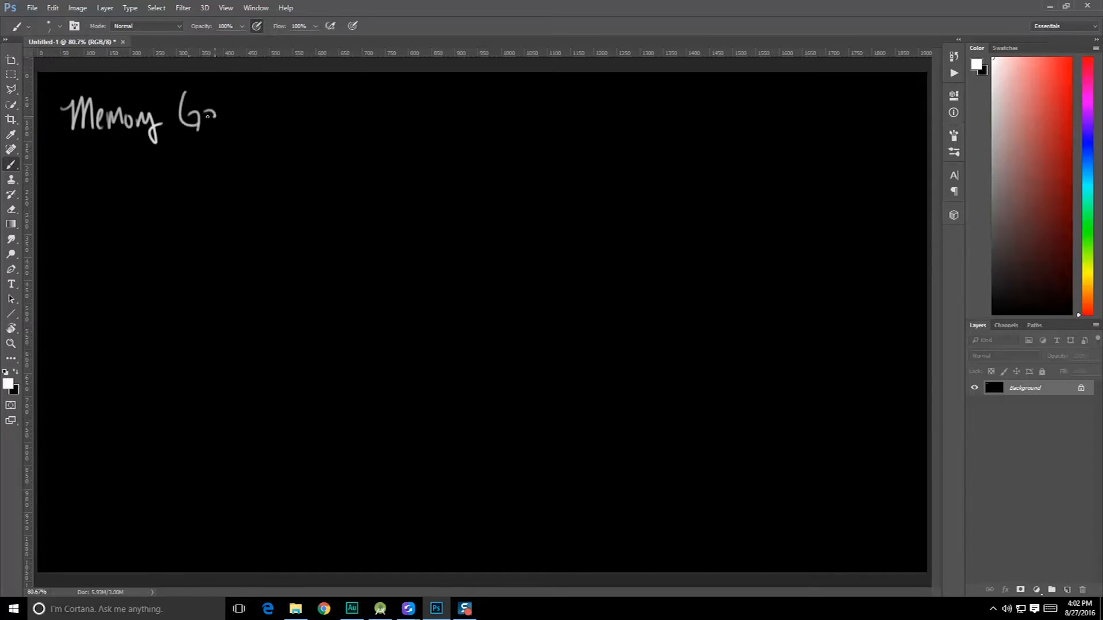
{"action": "left_click_drag", "start_coordinate": [204, 112], "coordinate": [338, 130]}
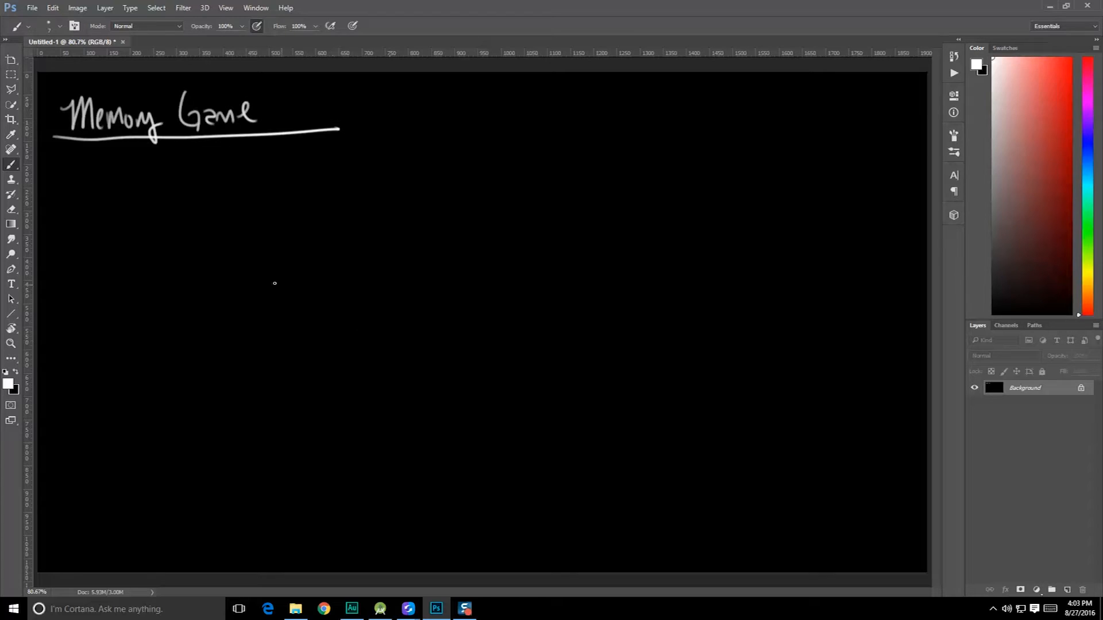
{"action": "left_click_drag", "start_coordinate": [109, 172], "coordinate": [173, 200]}
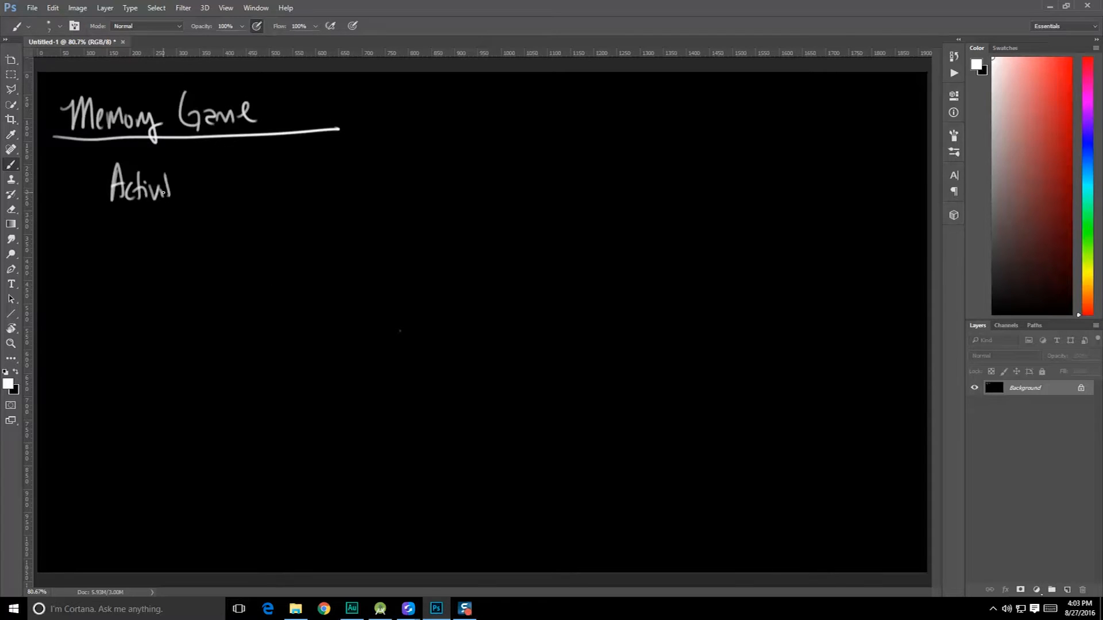
{"action": "left_click_drag", "start_coordinate": [204, 184], "coordinate": [264, 183]}
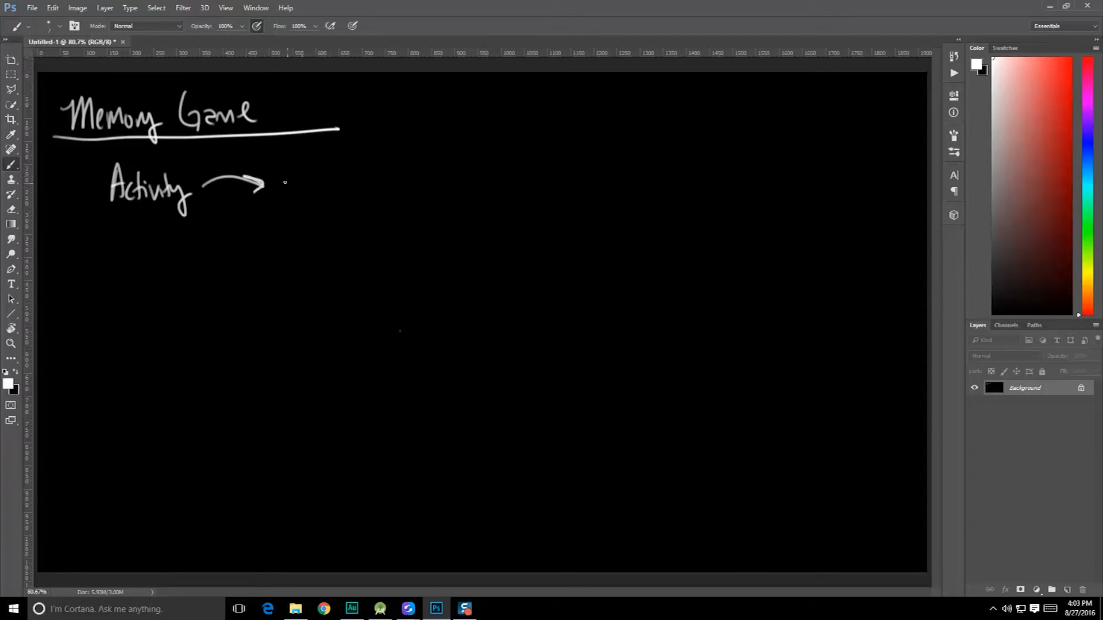
{"action": "left_click_drag", "start_coordinate": [278, 190], "coordinate": [331, 183]}
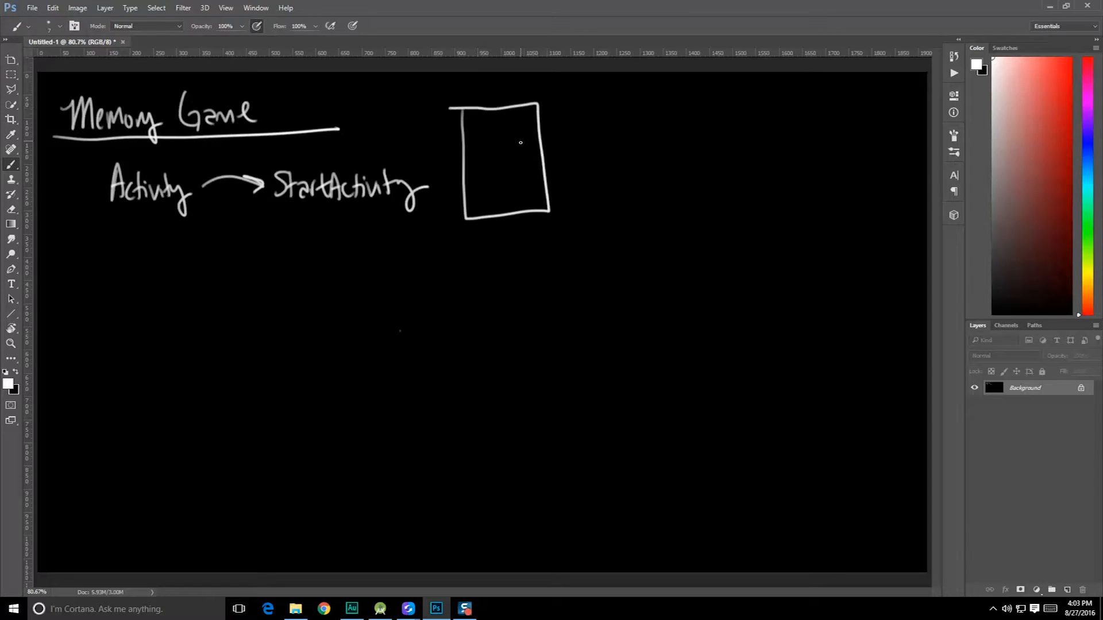
- Sketch a two-button menu phone arrowing to a second phone with a grid
{"action": "left_click_drag", "start_coordinate": [470, 138], "coordinate": [478, 130]}
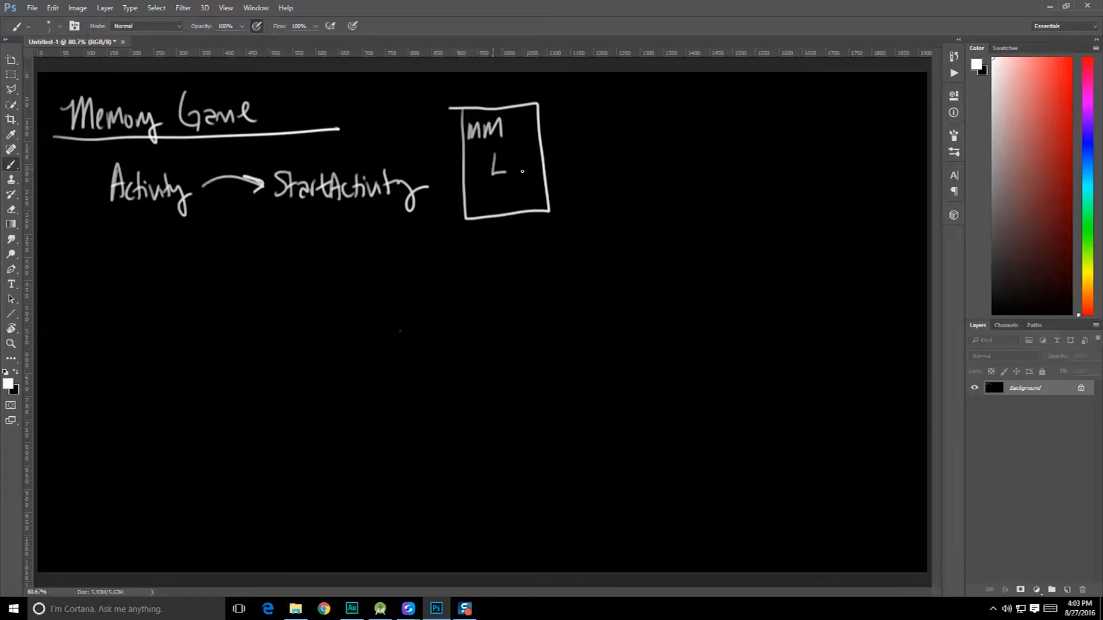
{"action": "left_click_drag", "start_coordinate": [496, 156], "coordinate": [513, 207]}
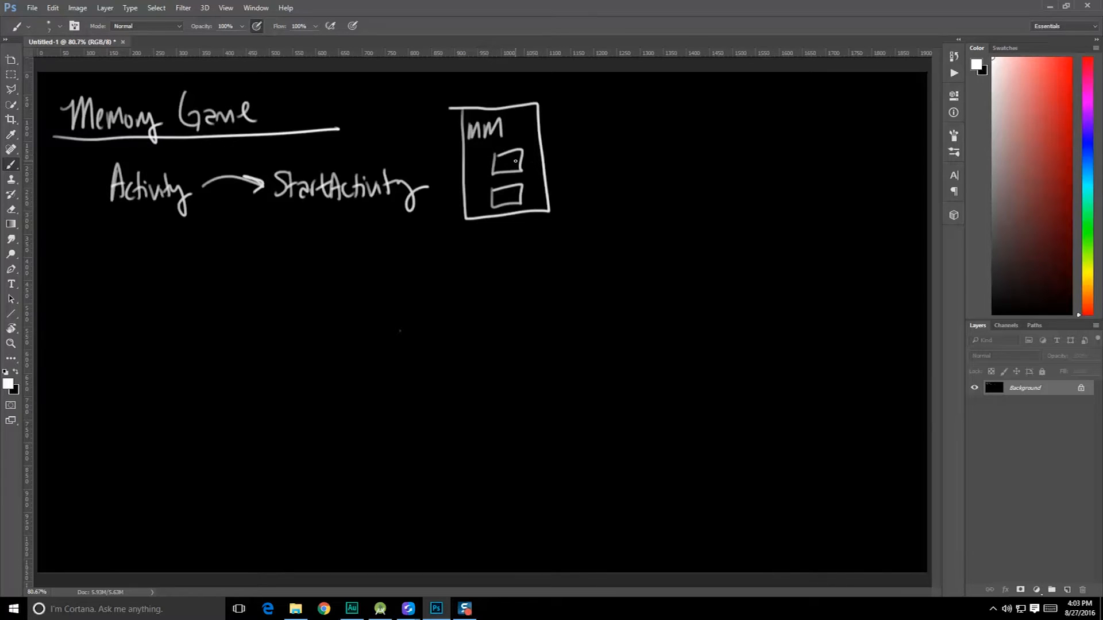
{"action": "left_click_drag", "start_coordinate": [506, 165], "coordinate": [577, 154]}
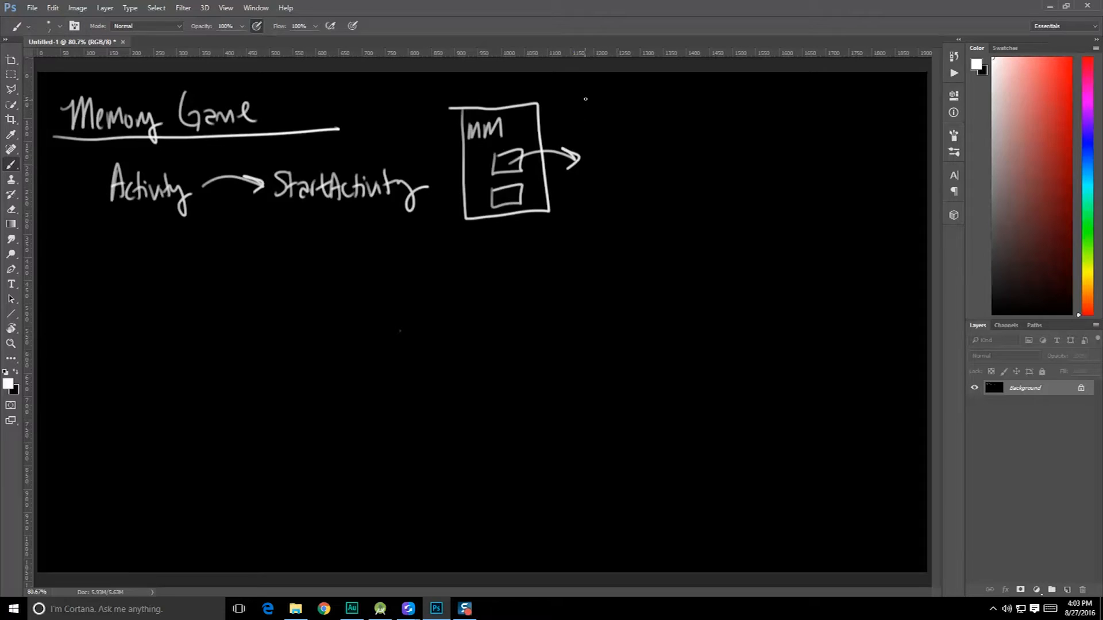
{"action": "left_click_drag", "start_coordinate": [586, 95], "coordinate": [682, 207]}
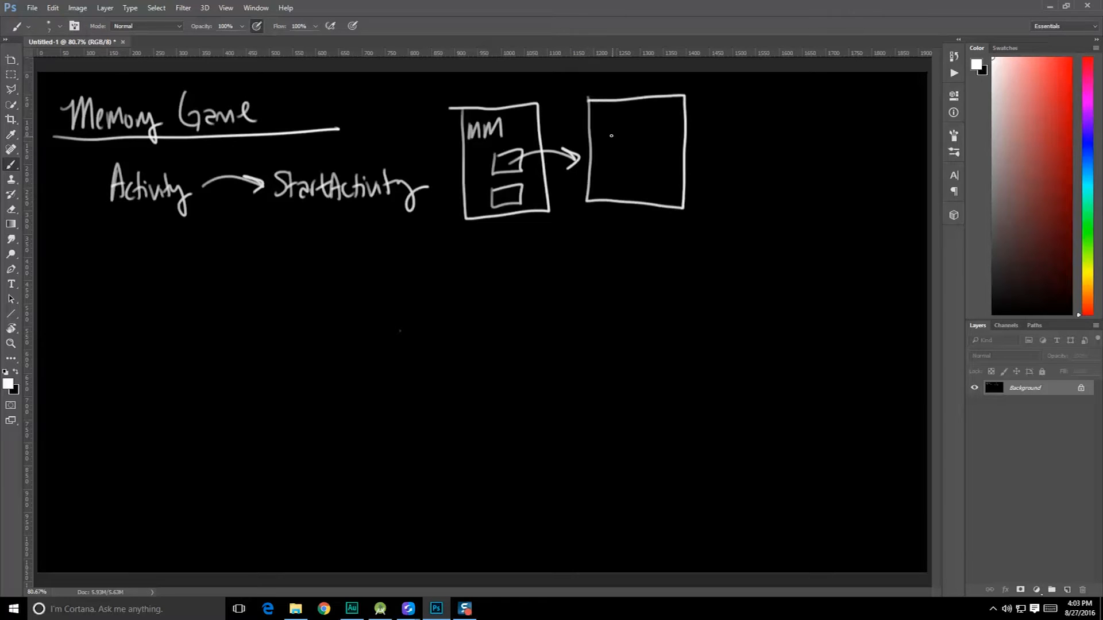
{"action": "left_click_drag", "start_coordinate": [606, 132], "coordinate": [603, 179]}
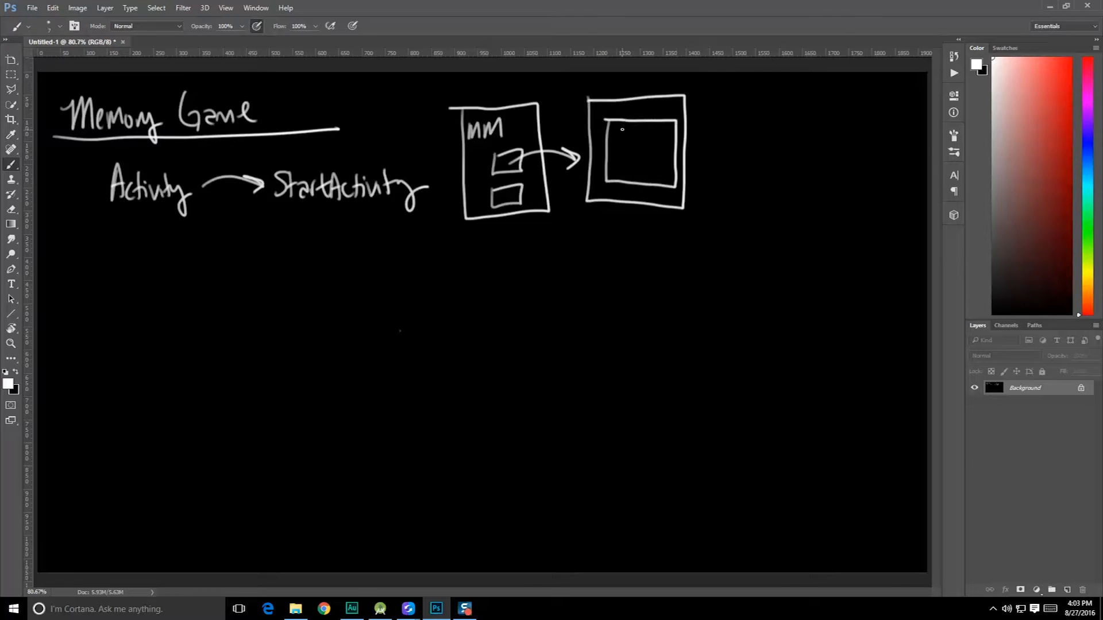
{"action": "left_click_drag", "start_coordinate": [618, 134], "coordinate": [633, 176]}
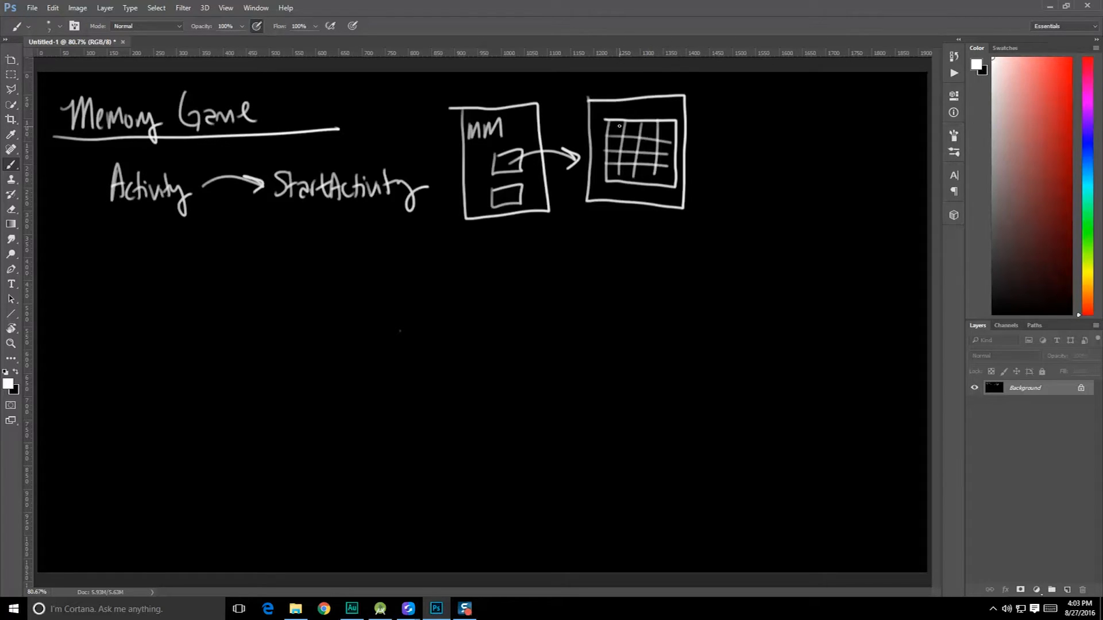
{"action": "left_click_drag", "start_coordinate": [617, 125], "coordinate": [647, 120]}
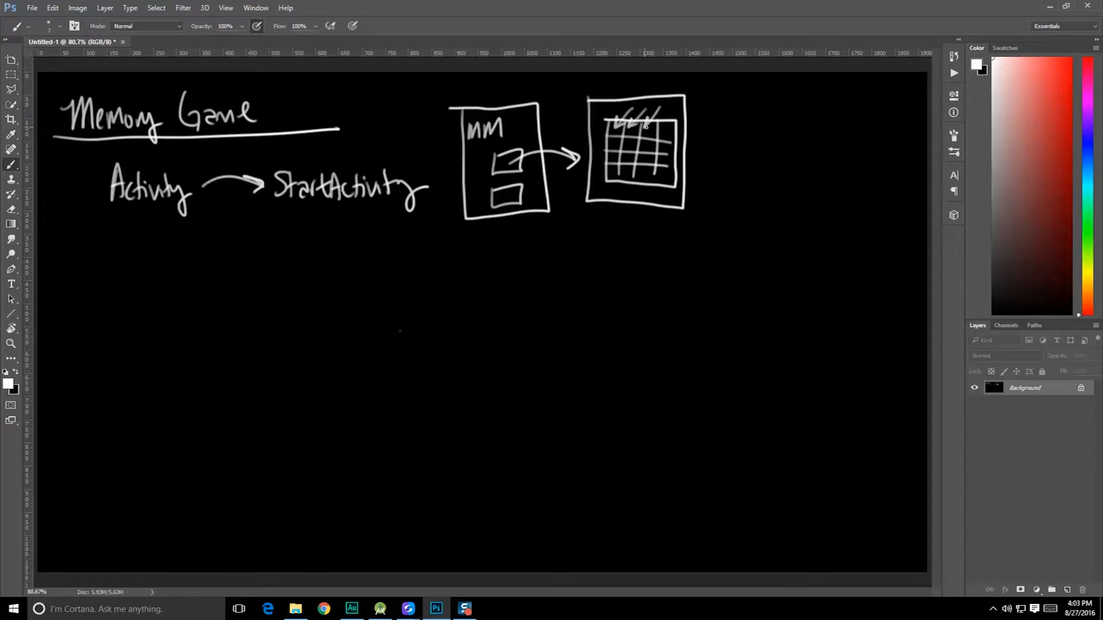
{"action": "left_click_drag", "start_coordinate": [632, 122], "coordinate": [676, 151]}
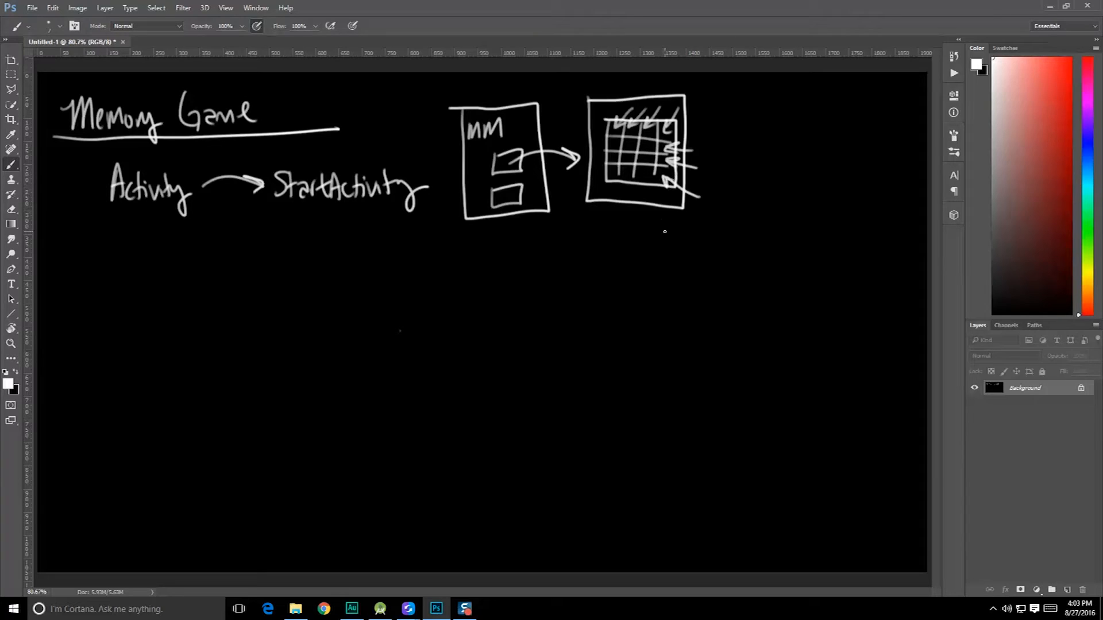
- Draw an arrow pointing up into the grid phone sketch
{"action": "left_click_drag", "start_coordinate": [661, 228], "coordinate": [650, 186]}
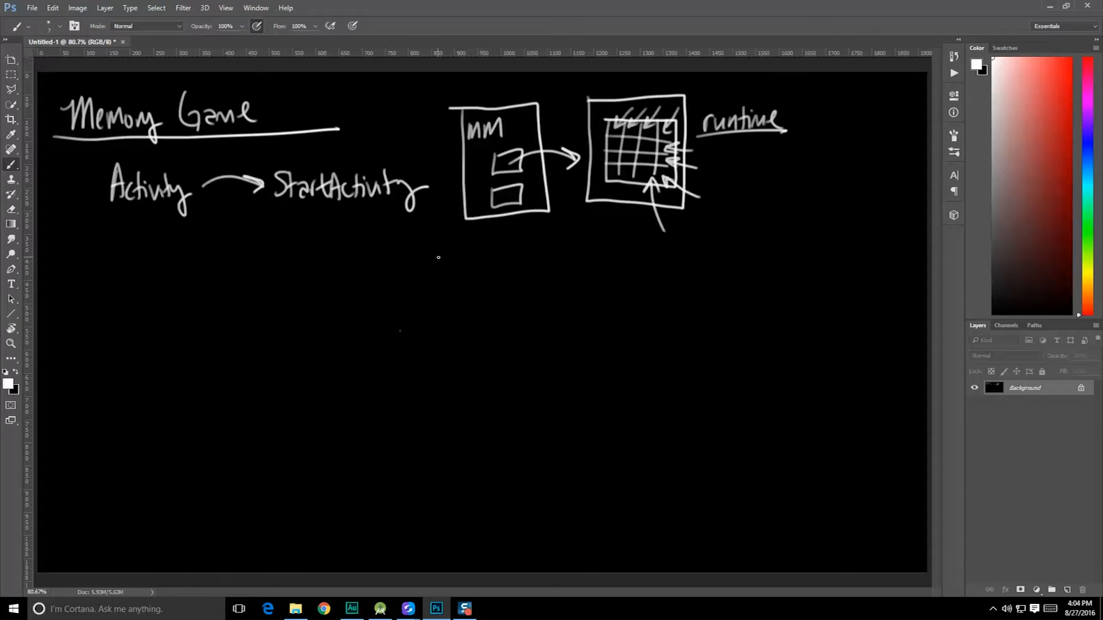
{"action": "mouse_move", "coordinate": [355, 276]}
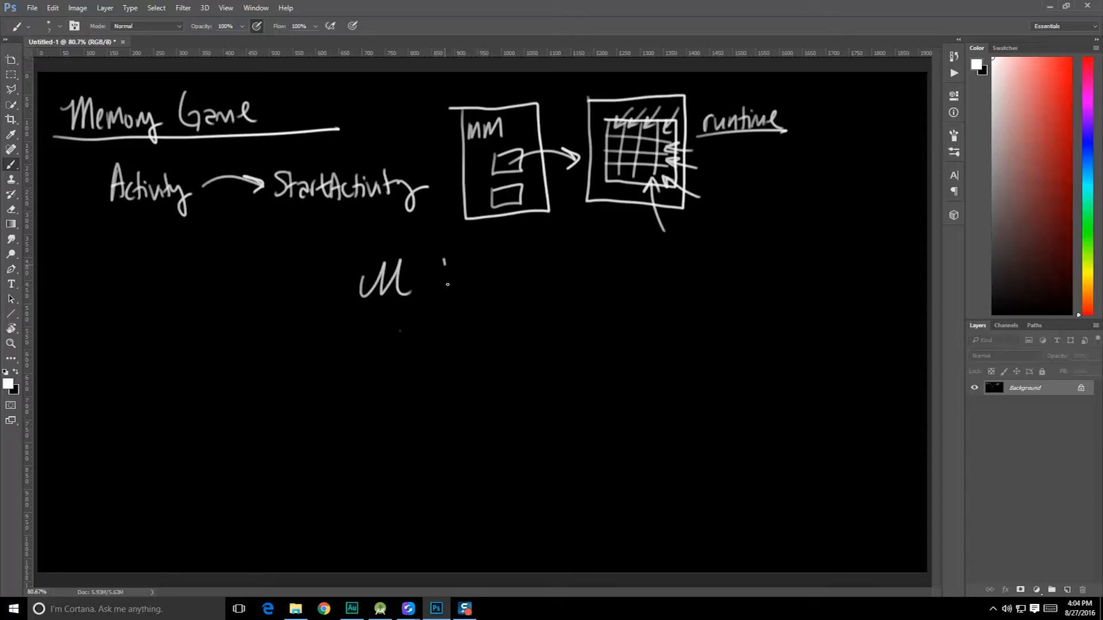
- Letter and box Model, View, Controller with data boxes, 'logic', arrows and 'Button'
{"action": "left_click_drag", "start_coordinate": [442, 270], "coordinate": [517, 291]}
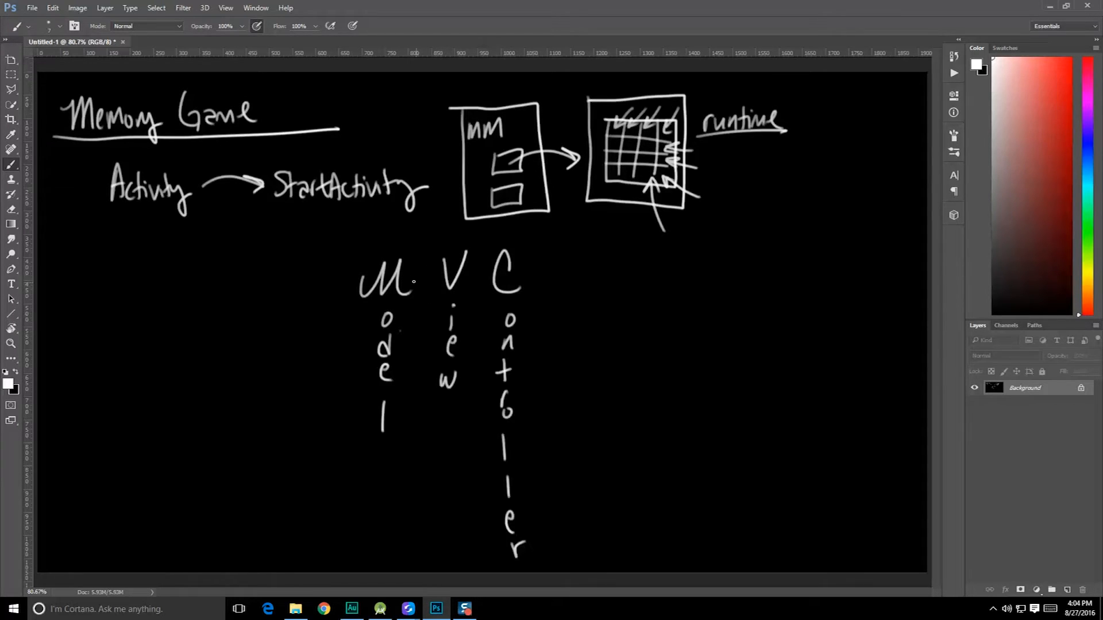
{"action": "left_click_drag", "start_coordinate": [379, 243], "coordinate": [380, 443]}
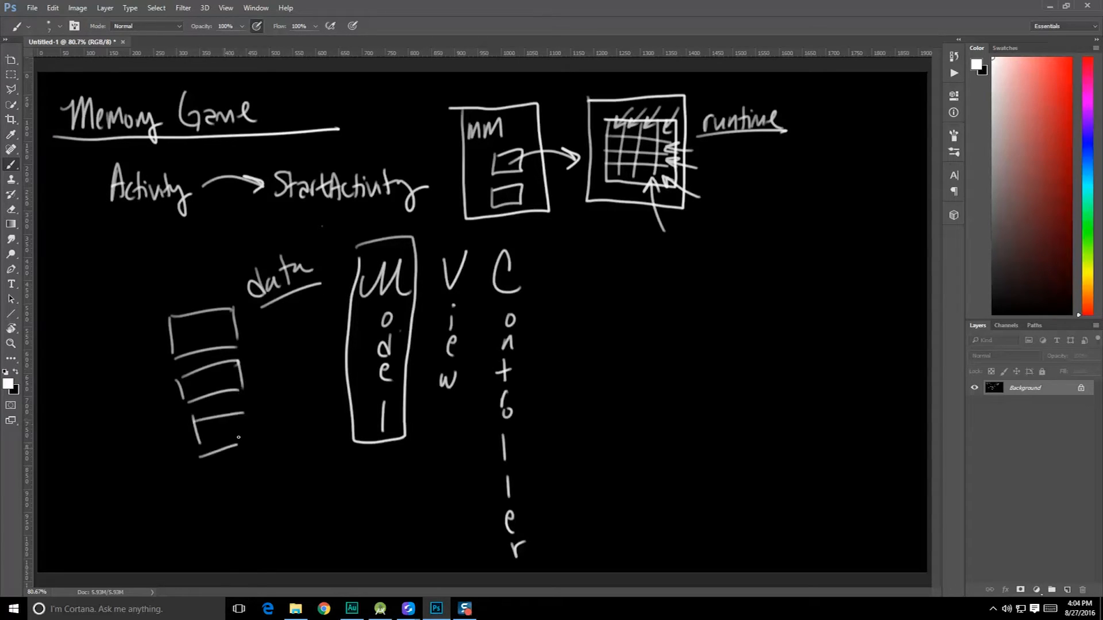
{"action": "left_click_drag", "start_coordinate": [431, 236], "coordinate": [435, 355]}
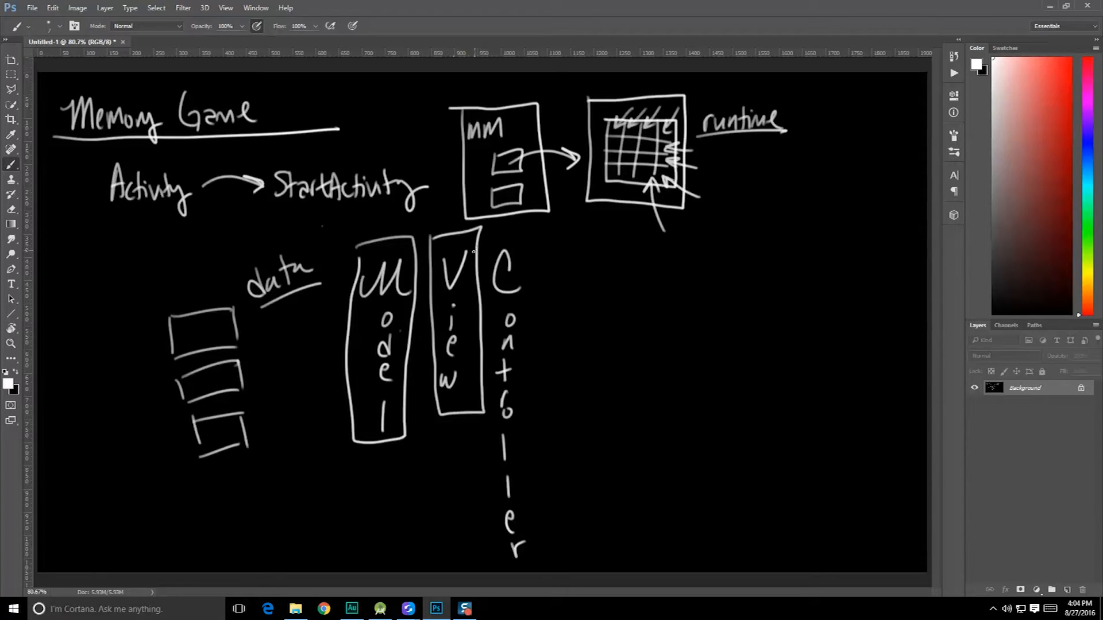
{"action": "left_click_drag", "start_coordinate": [492, 238], "coordinate": [506, 555]}
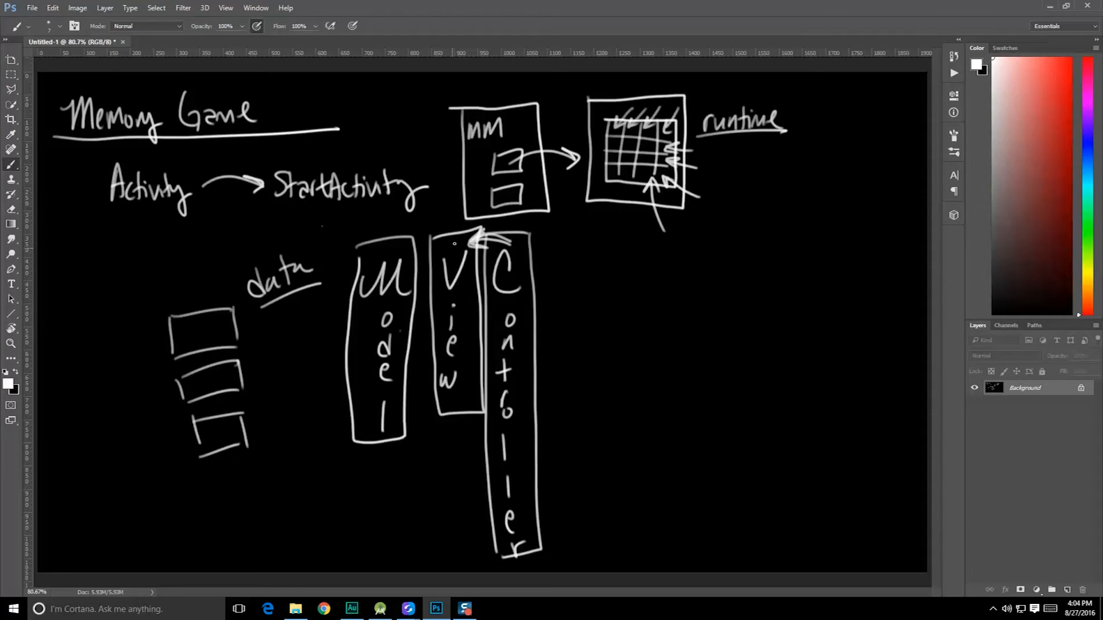
{"action": "mouse_move", "coordinate": [577, 266]}
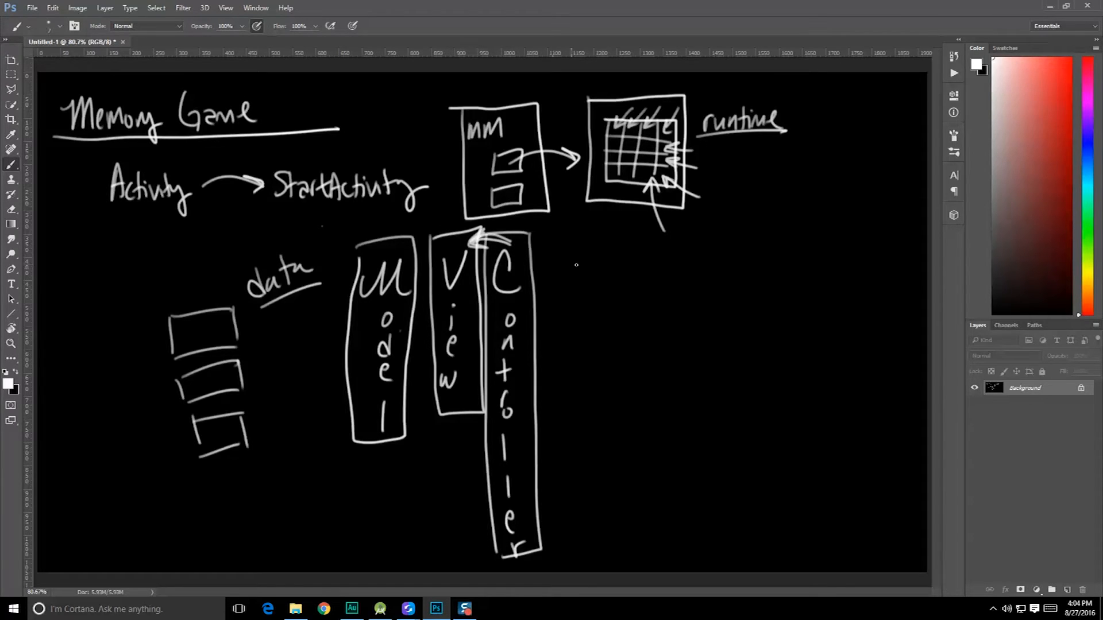
{"action": "left_click_drag", "start_coordinate": [548, 274], "coordinate": [573, 282]}
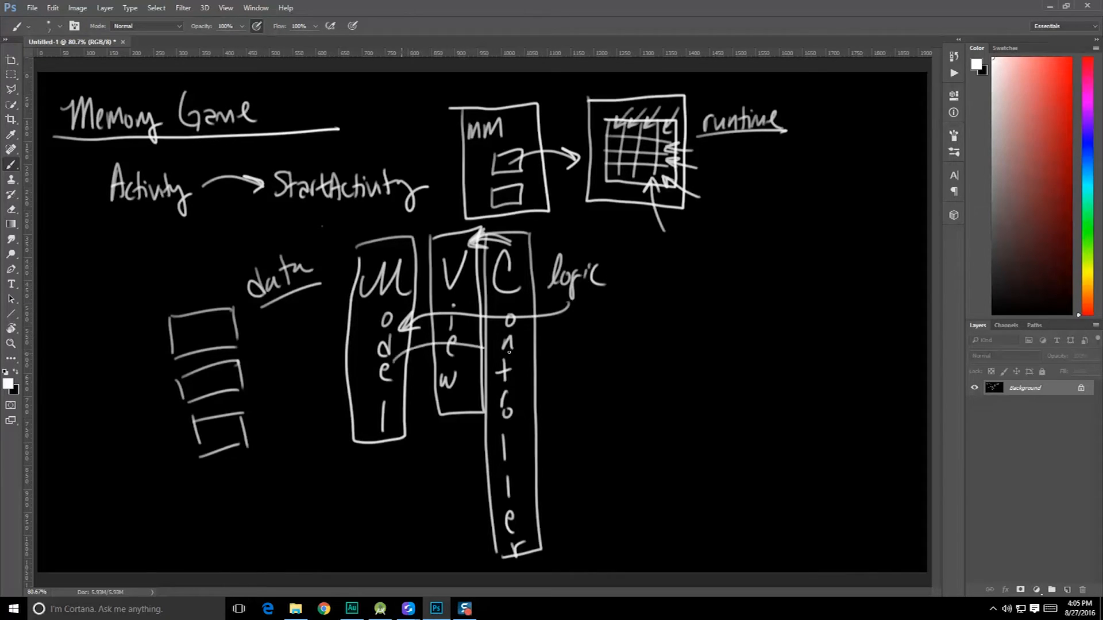
{"action": "left_click_drag", "start_coordinate": [450, 338], "coordinate": [570, 338]}
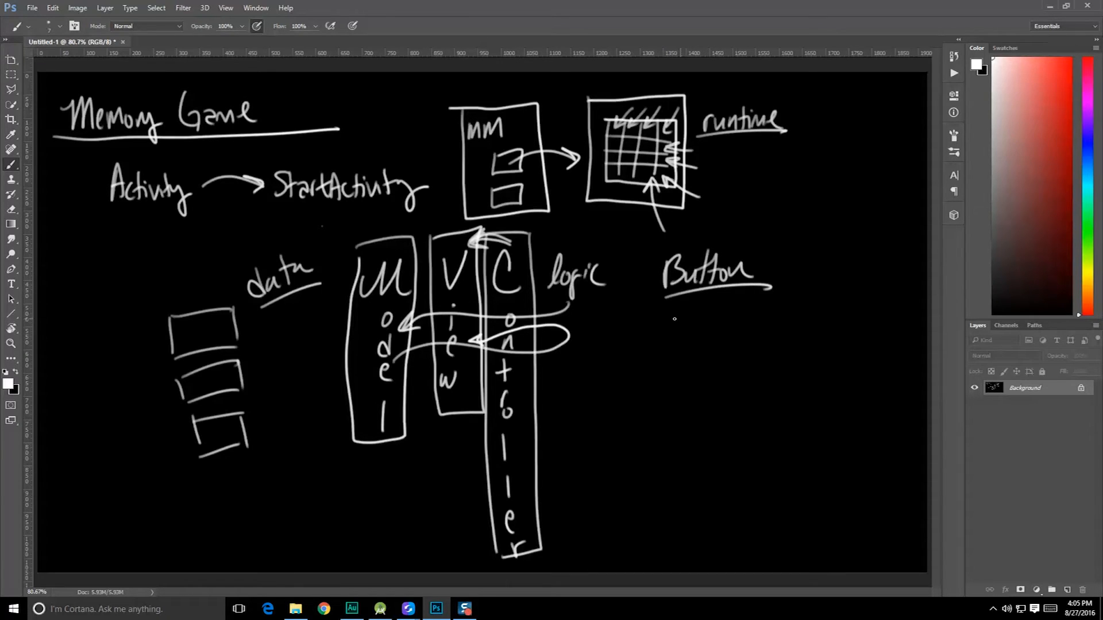
- Write MemoryButton under Button, sketch a data rectangle with arrows, and box an 'r, c' dictionary
{"action": "left_click_drag", "start_coordinate": [651, 327], "coordinate": [700, 331]}
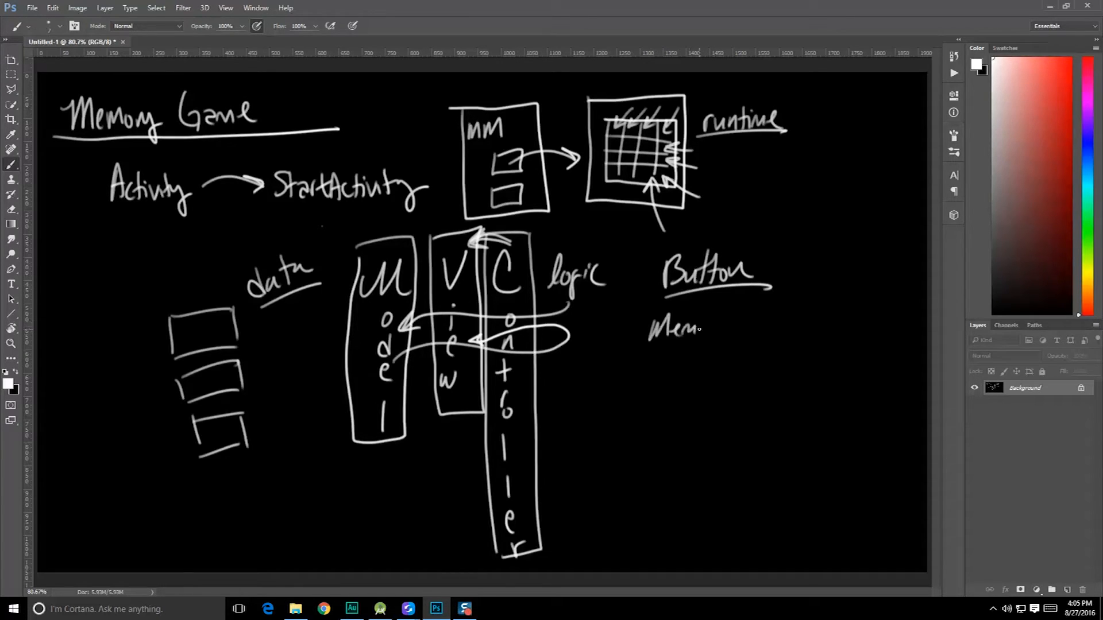
{"action": "left_click_drag", "start_coordinate": [699, 328], "coordinate": [755, 323]}
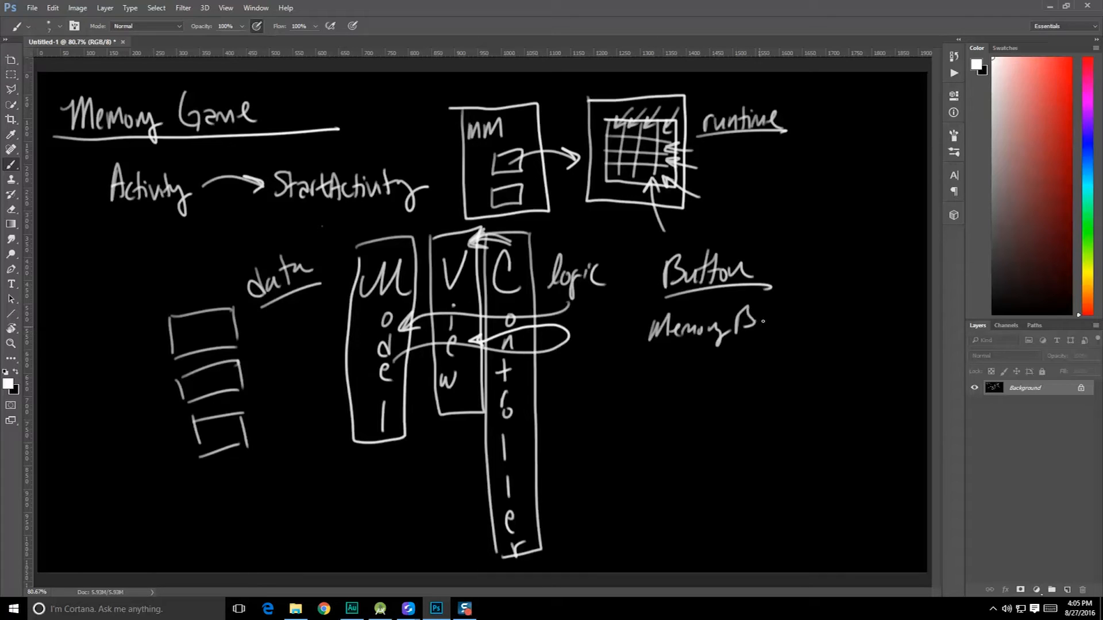
{"action": "left_click_drag", "start_coordinate": [738, 323], "coordinate": [815, 324]}
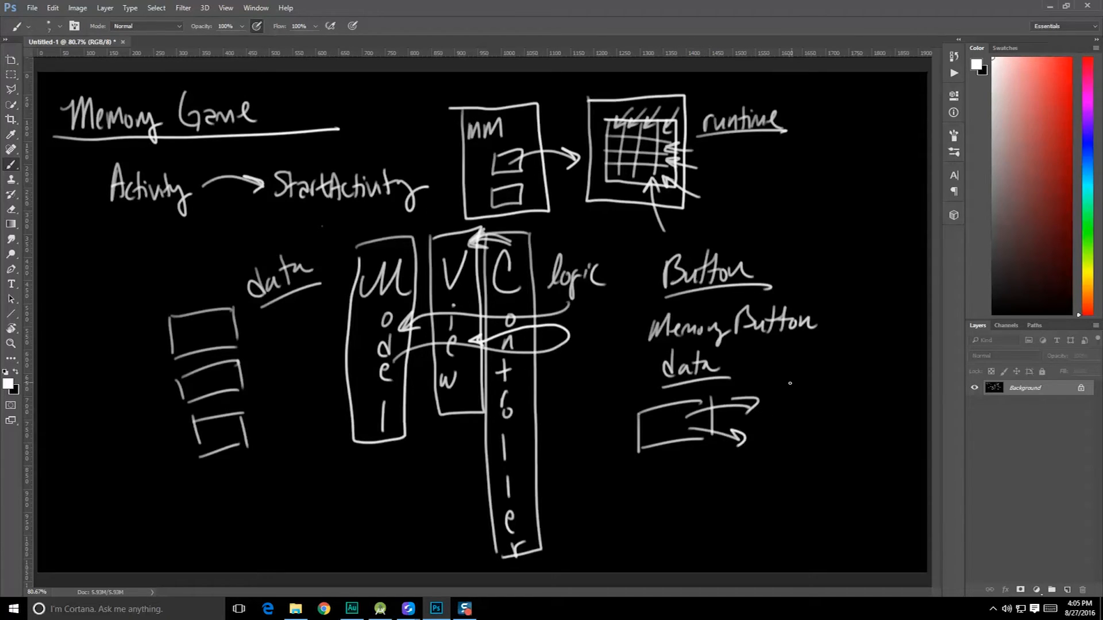
{"action": "left_click_drag", "start_coordinate": [770, 390], "coordinate": [816, 390]}
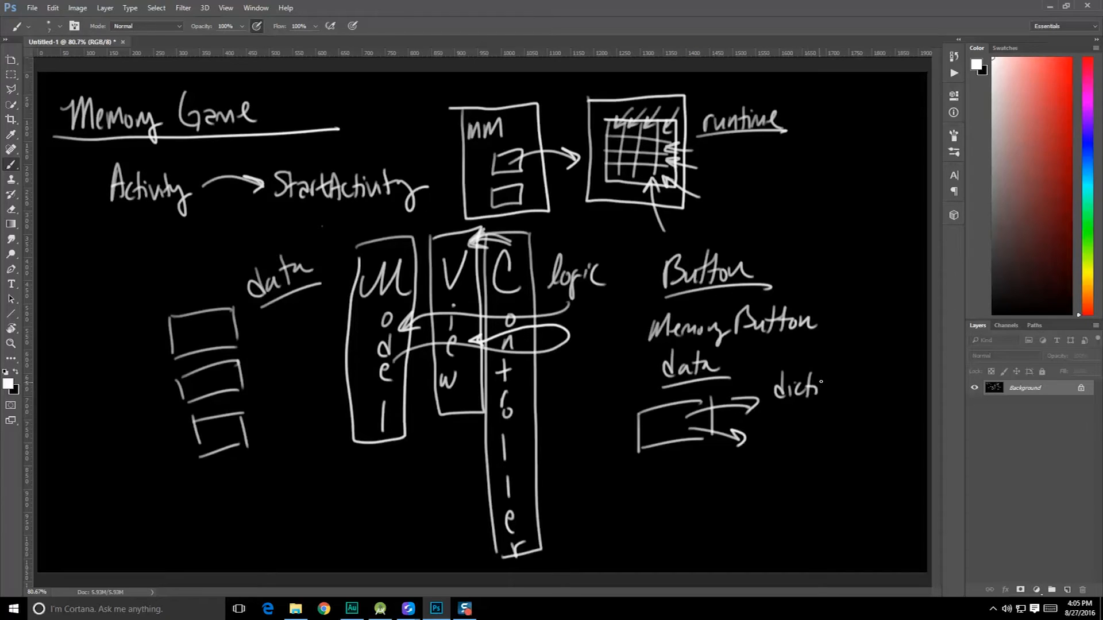
{"action": "left_click_drag", "start_coordinate": [820, 383], "coordinate": [794, 419]}
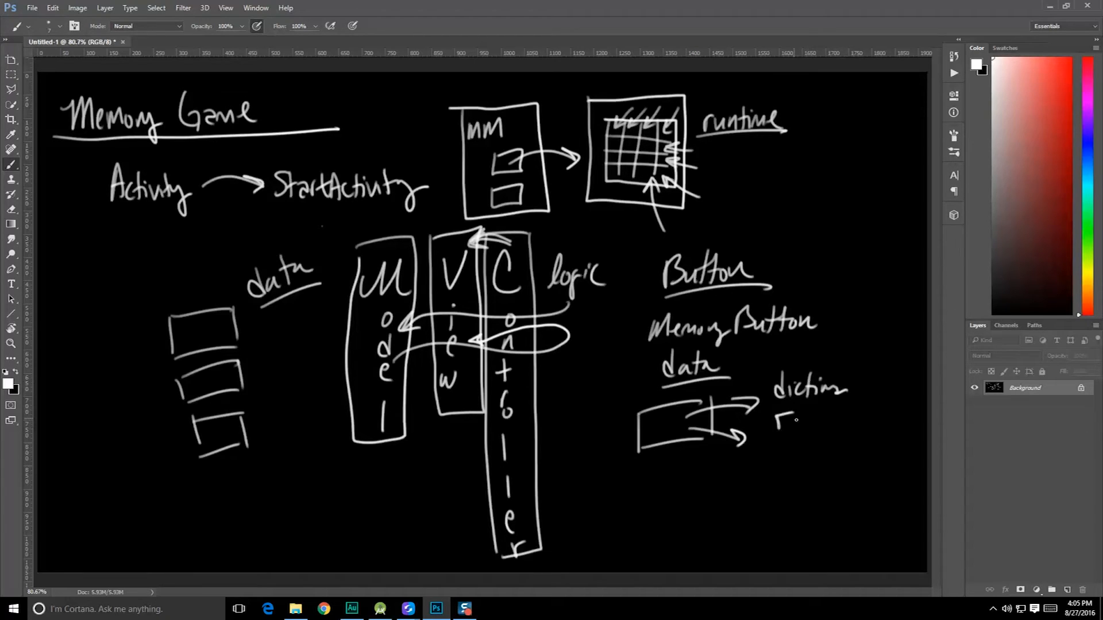
{"action": "left_click_drag", "start_coordinate": [780, 422], "coordinate": [844, 415]}
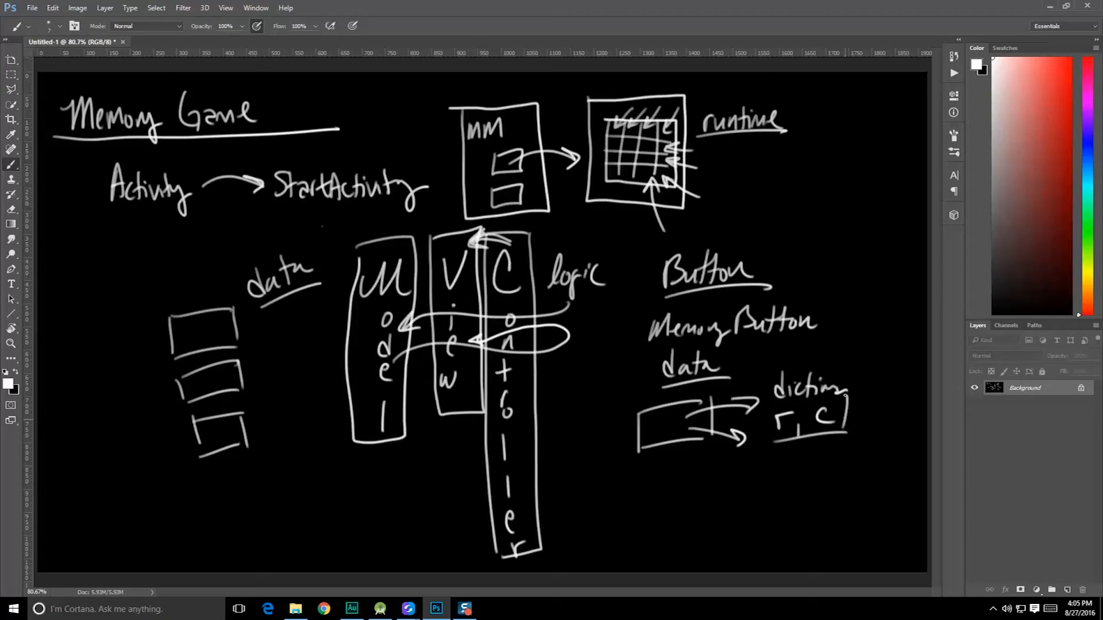
{"action": "left_click_drag", "start_coordinate": [774, 394], "coordinate": [852, 432]}
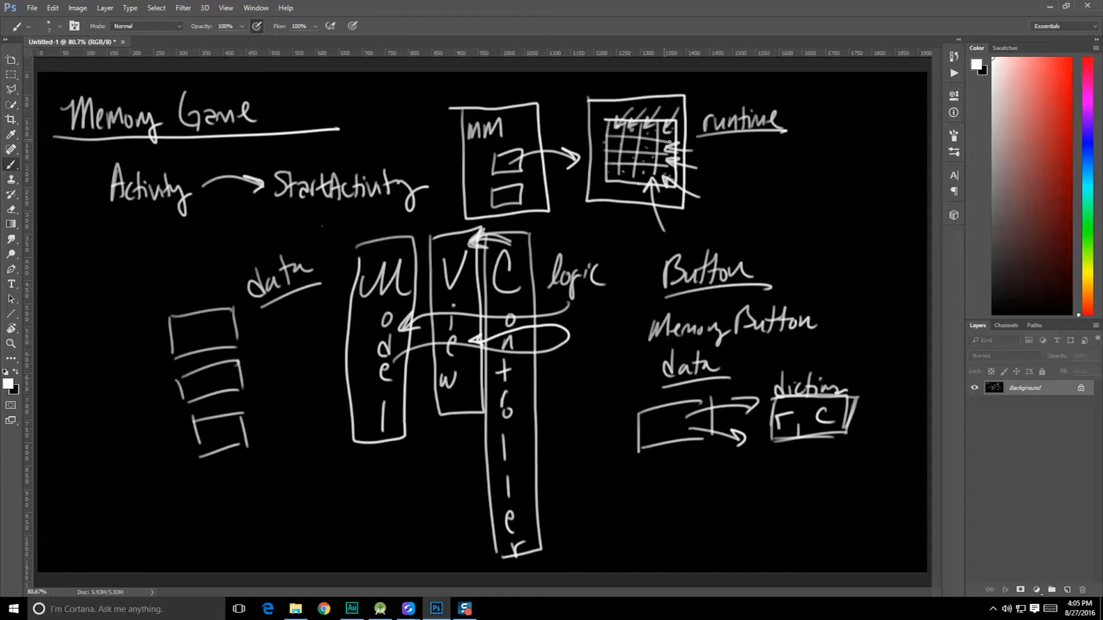
- Write and underline 'r, c' beside the runtime grid, then add 'onClick'
{"action": "left_click_drag", "start_coordinate": [767, 172], "coordinate": [830, 182]}
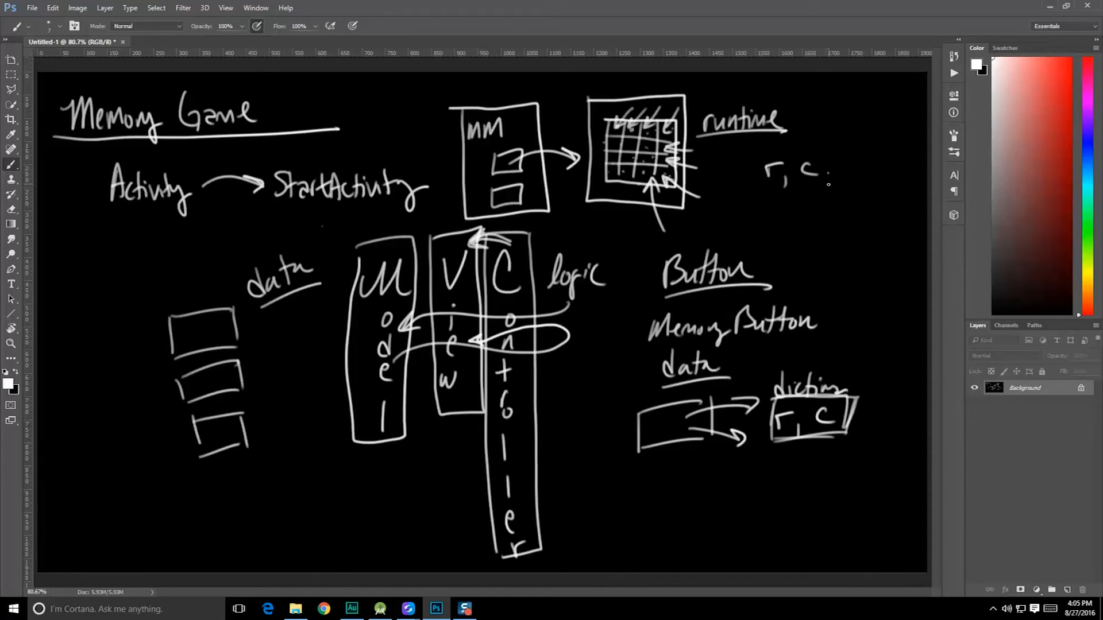
{"action": "left_click_drag", "start_coordinate": [767, 184], "coordinate": [830, 182]}
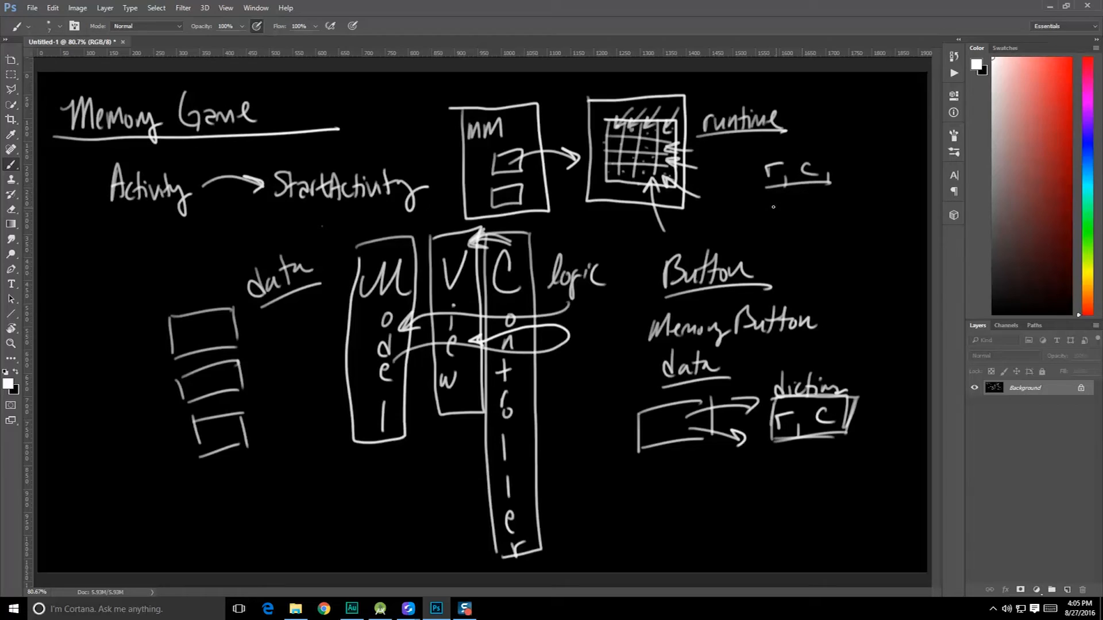
{"action": "left_click_drag", "start_coordinate": [773, 208], "coordinate": [816, 207]}
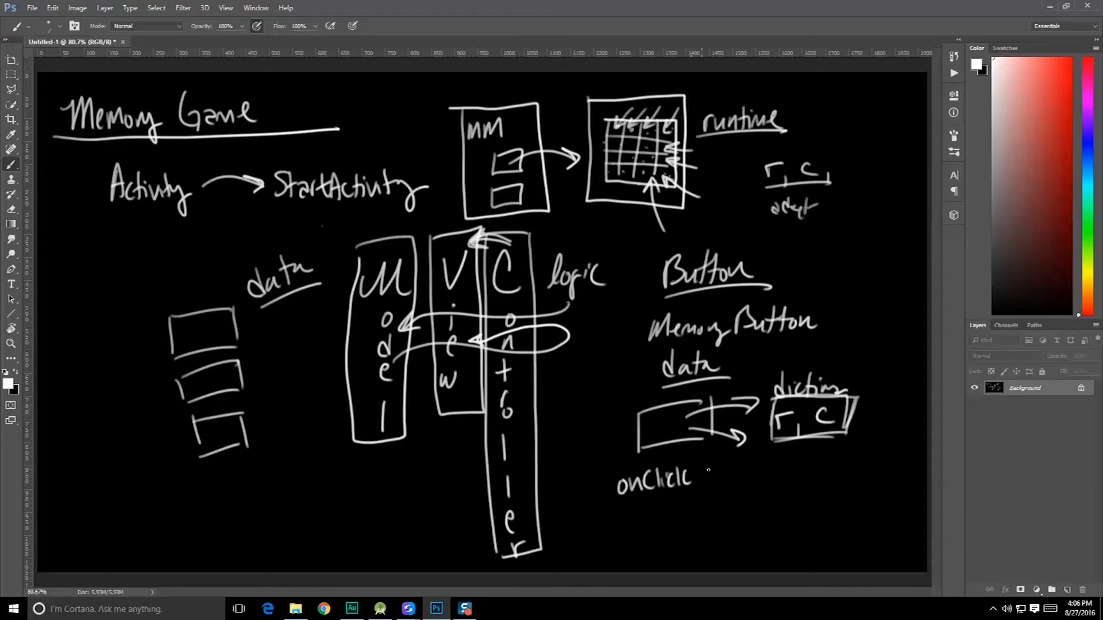
- Write 'View (MemButton)' after onClick with arrows branching to r, c and id
{"action": "left_click_drag", "start_coordinate": [707, 468], "coordinate": [721, 485]}
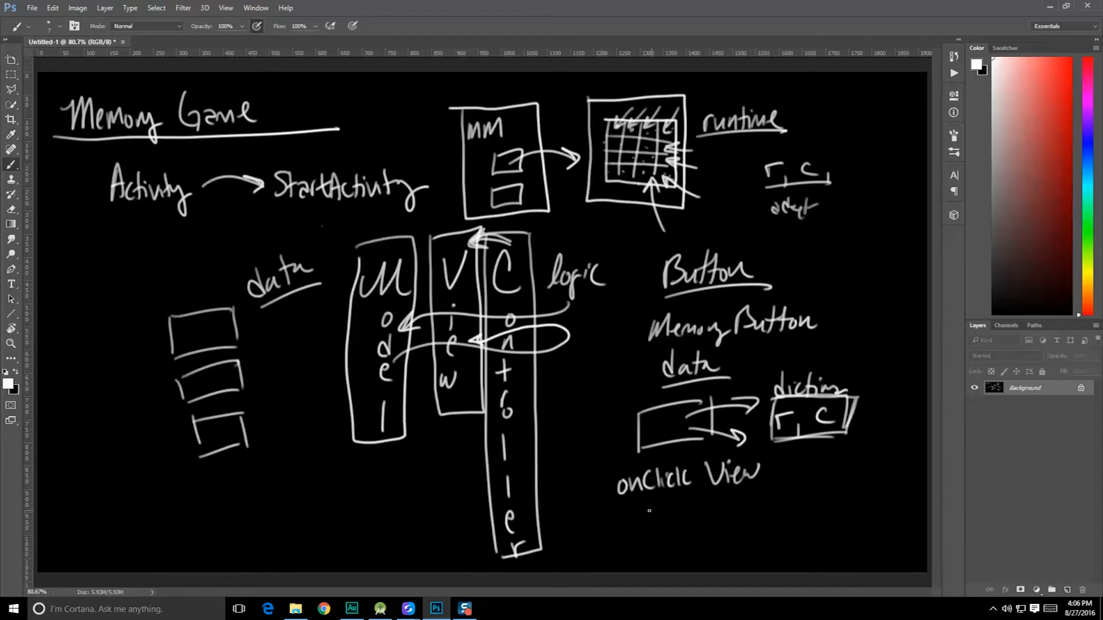
{"action": "left_click_drag", "start_coordinate": [633, 520], "coordinate": [679, 520]}
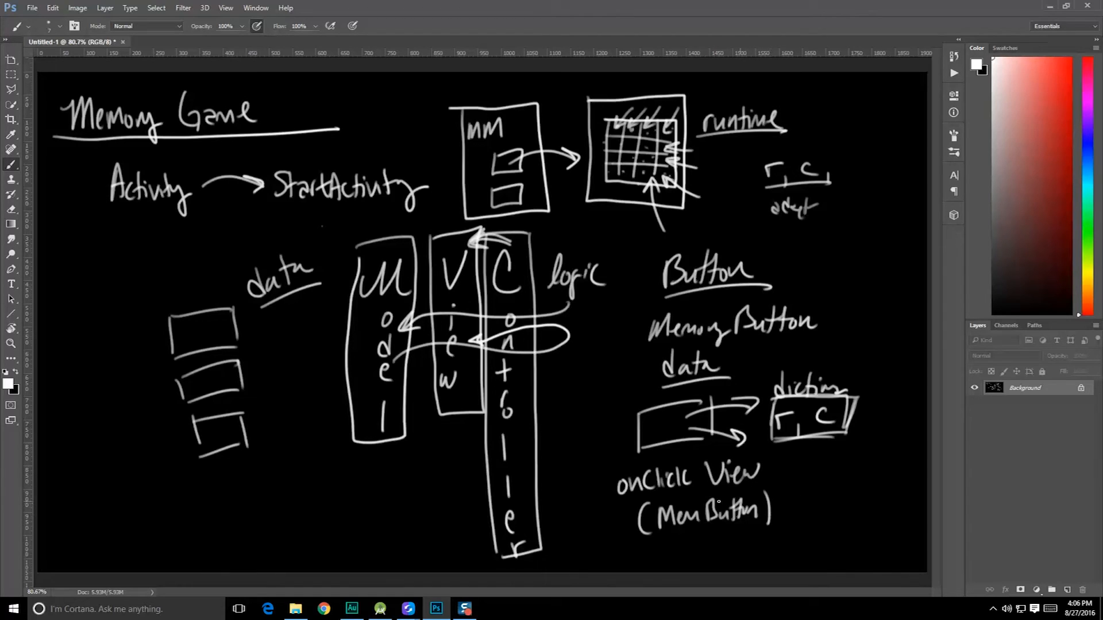
{"action": "left_click_drag", "start_coordinate": [647, 531], "coordinate": [766, 529]}
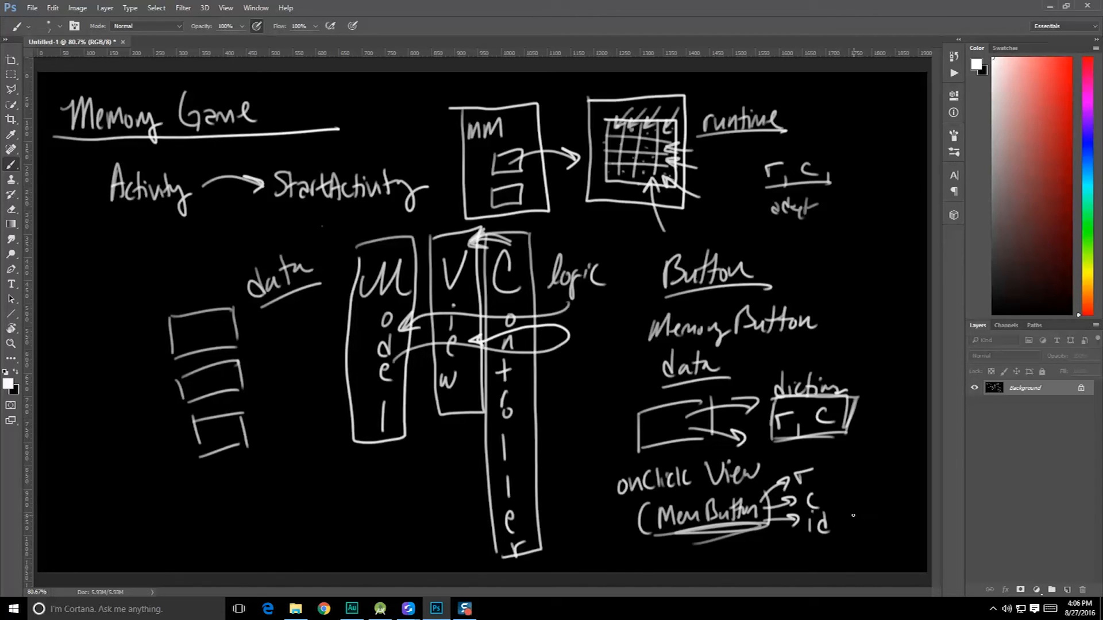
{"action": "mouse_move", "coordinate": [842, 519]}
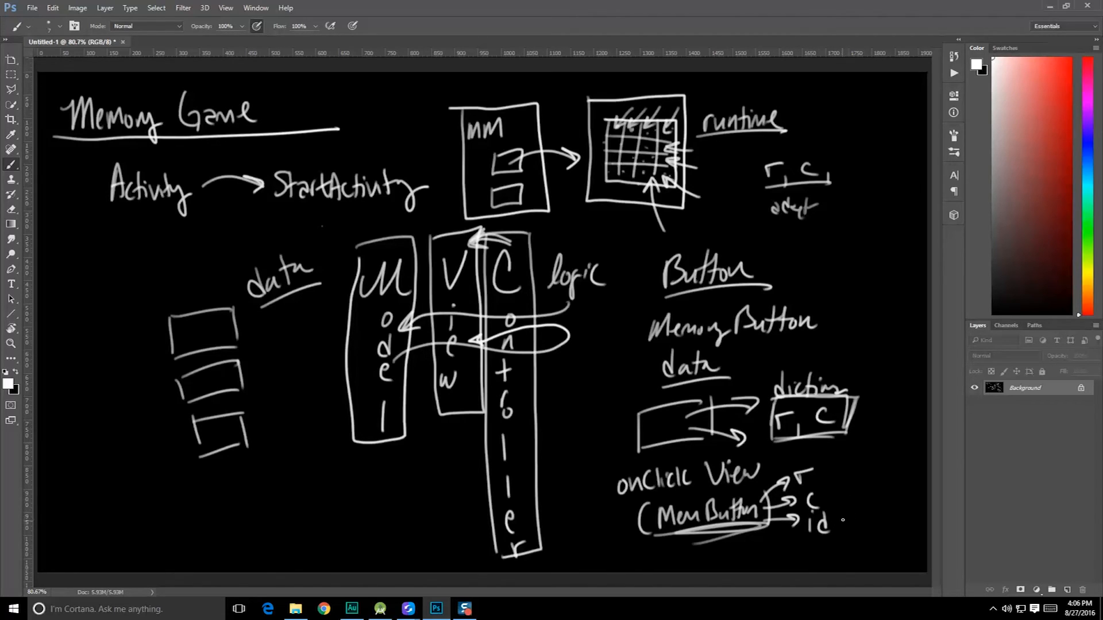
{"action": "mouse_move", "coordinate": [850, 514]}
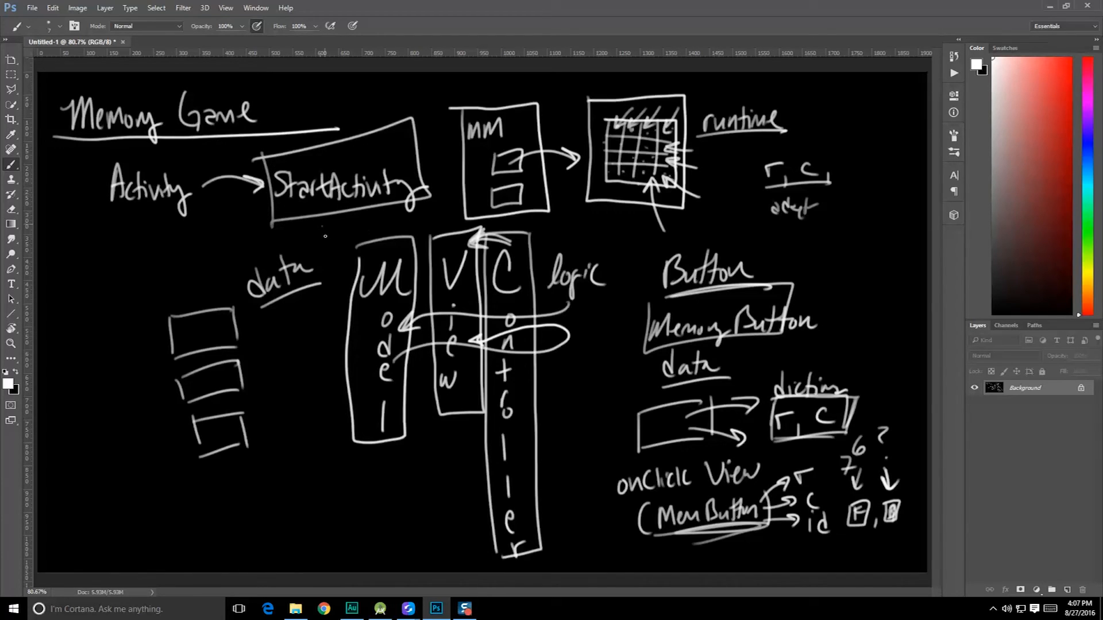
{"action": "mouse_move", "coordinate": [319, 452]}
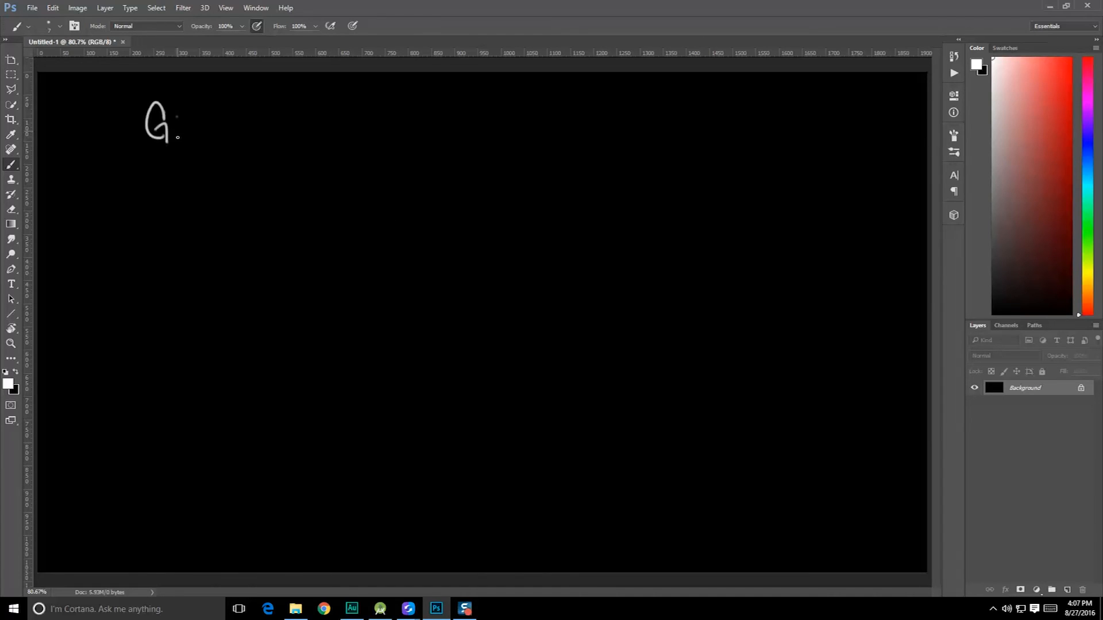
- Handwrite and underline the GAME ACTIVITY heading and write 'Setup' below
{"action": "left_click_drag", "start_coordinate": [176, 126], "coordinate": [246, 126]}
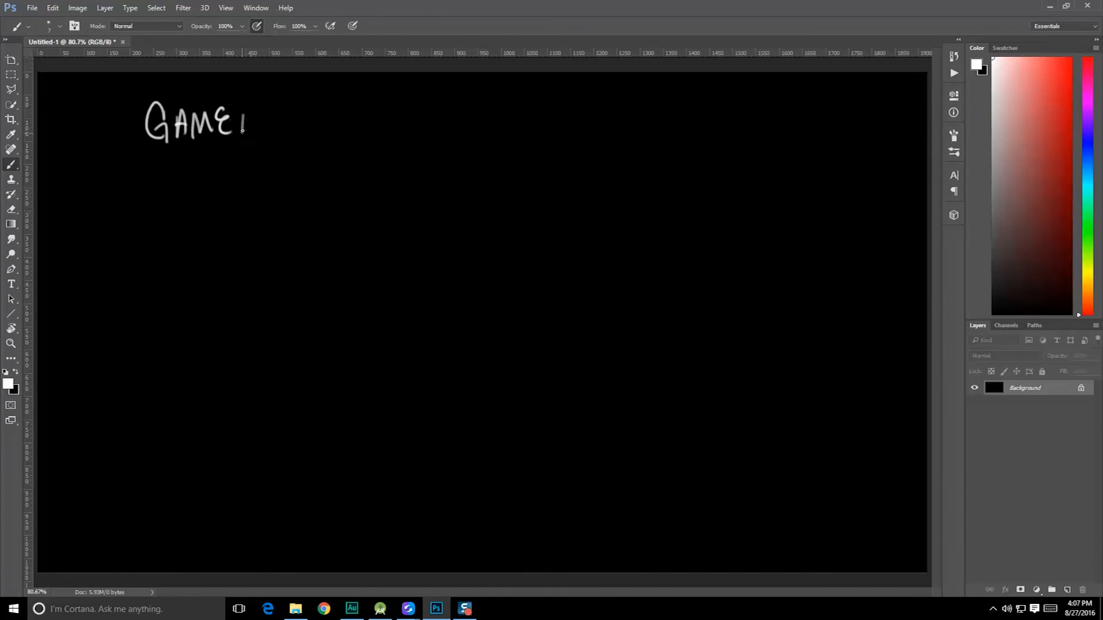
{"action": "left_click_drag", "start_coordinate": [250, 123], "coordinate": [331, 123]}
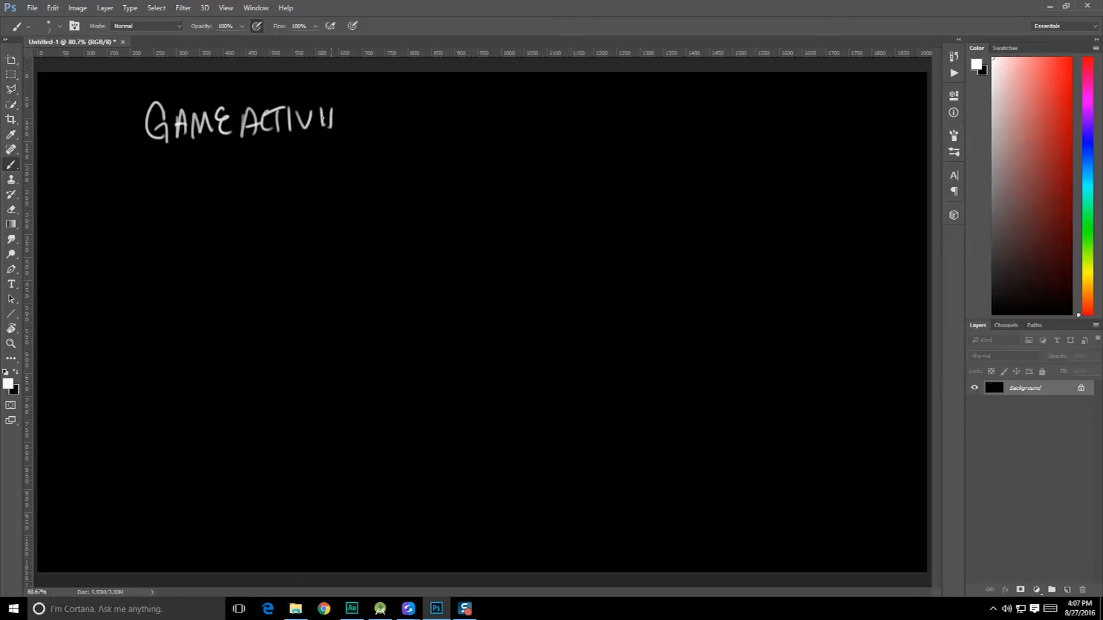
{"action": "left_click_drag", "start_coordinate": [162, 159], "coordinate": [394, 131]}
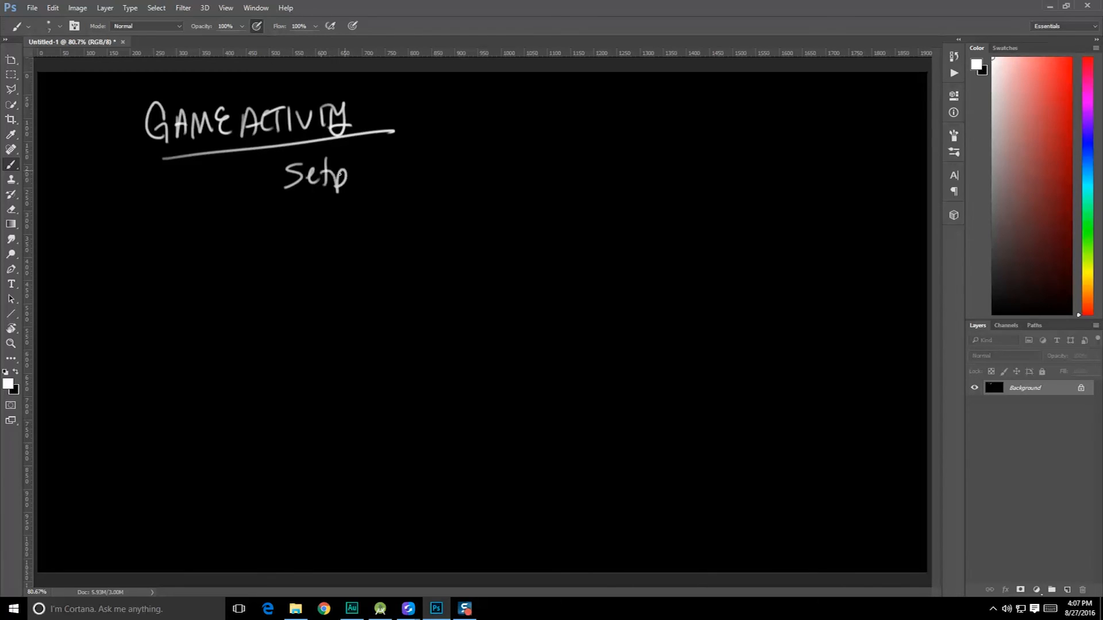
- Add '(Inflation, Create Views, Grid Layout)' after Setup and '(r, c)' beneath
{"action": "left_click_drag", "start_coordinate": [373, 176], "coordinate": [419, 175]}
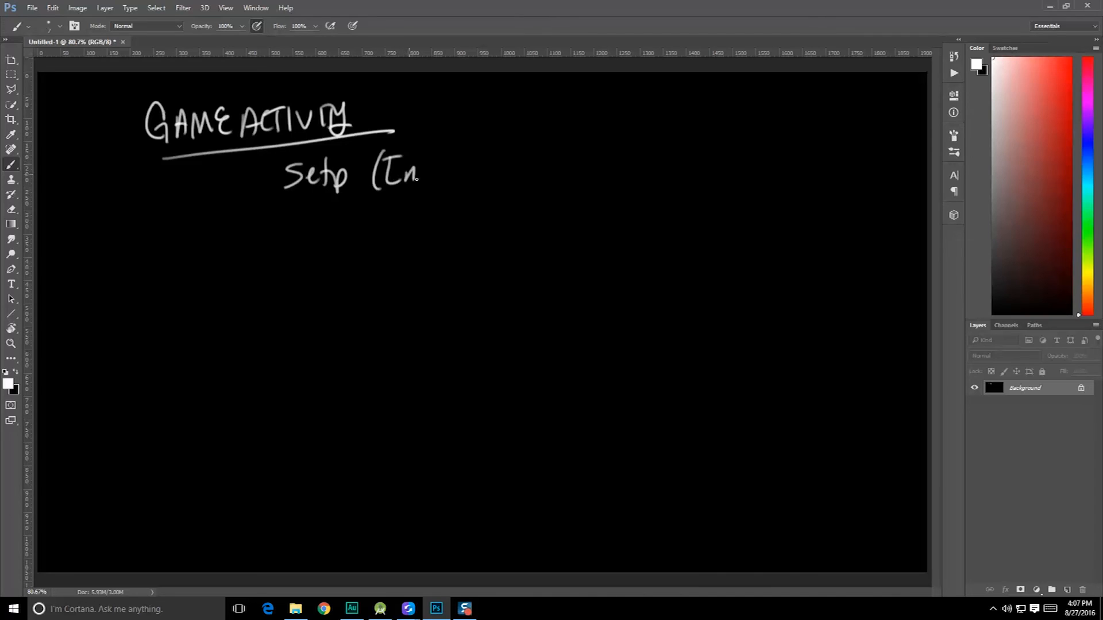
{"action": "left_click_drag", "start_coordinate": [414, 176], "coordinate": [496, 191]}
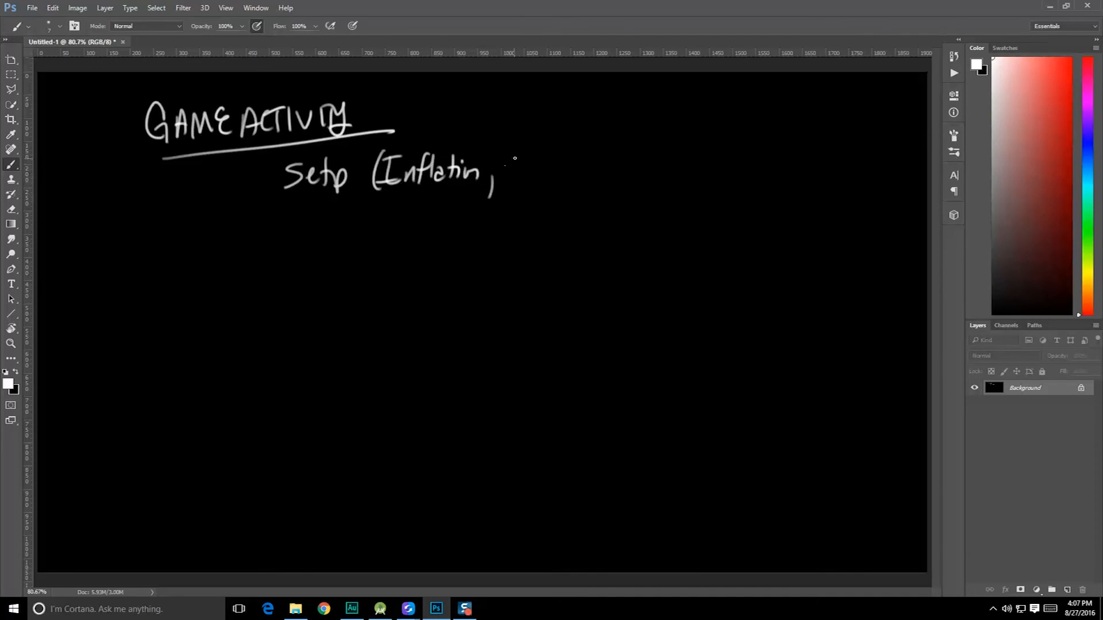
{"action": "left_click_drag", "start_coordinate": [507, 169], "coordinate": [562, 168]}
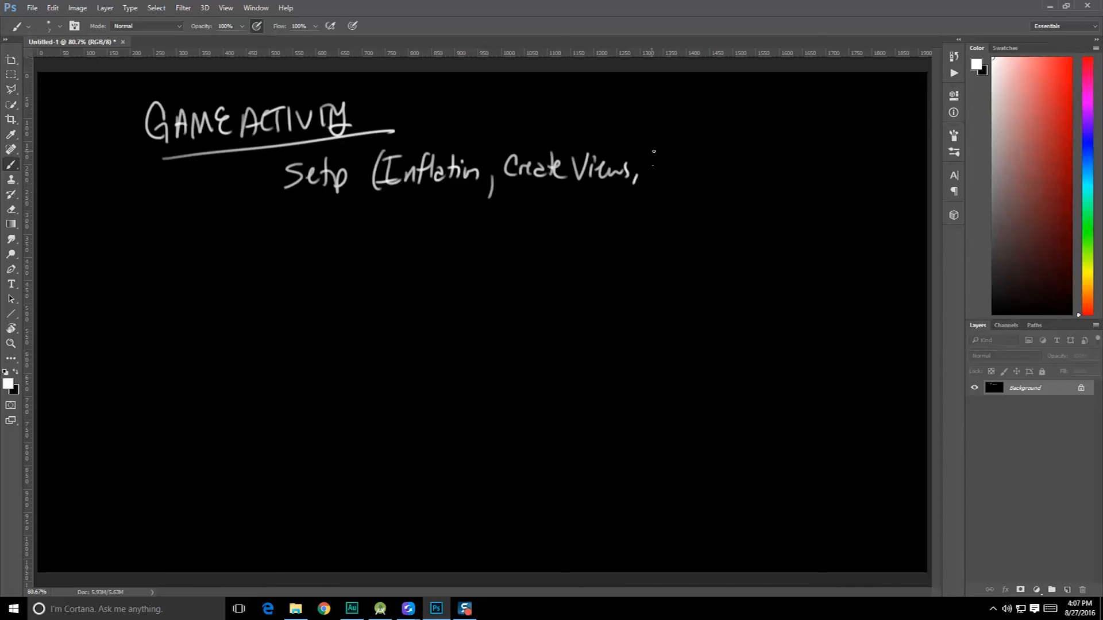
{"action": "left_click_drag", "start_coordinate": [654, 169], "coordinate": [685, 172]}
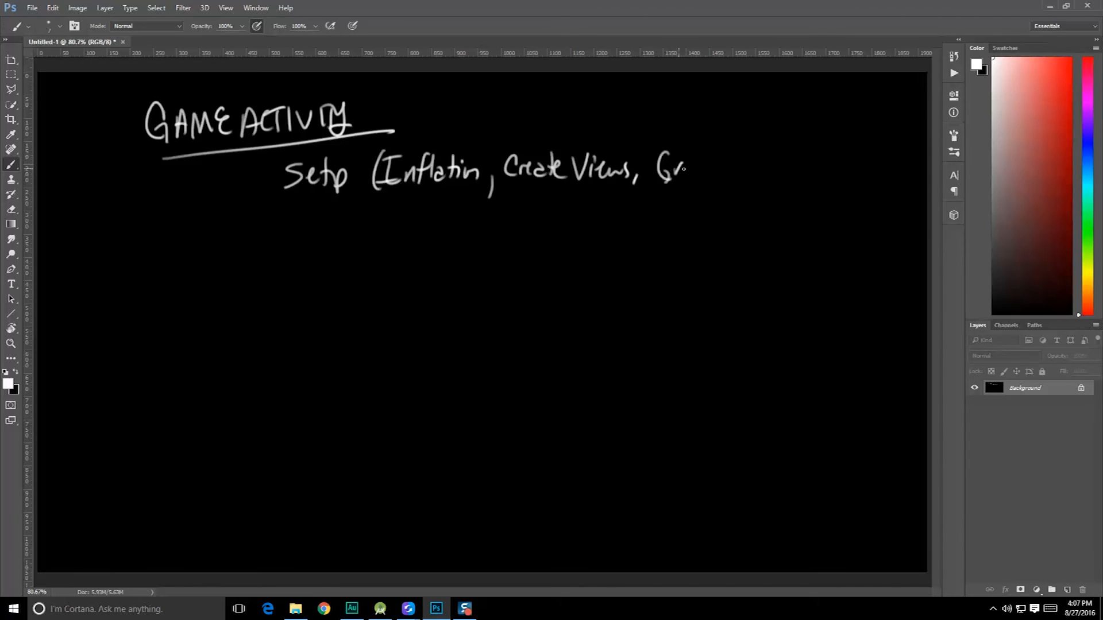
{"action": "left_click_drag", "start_coordinate": [654, 169], "coordinate": [731, 172]}
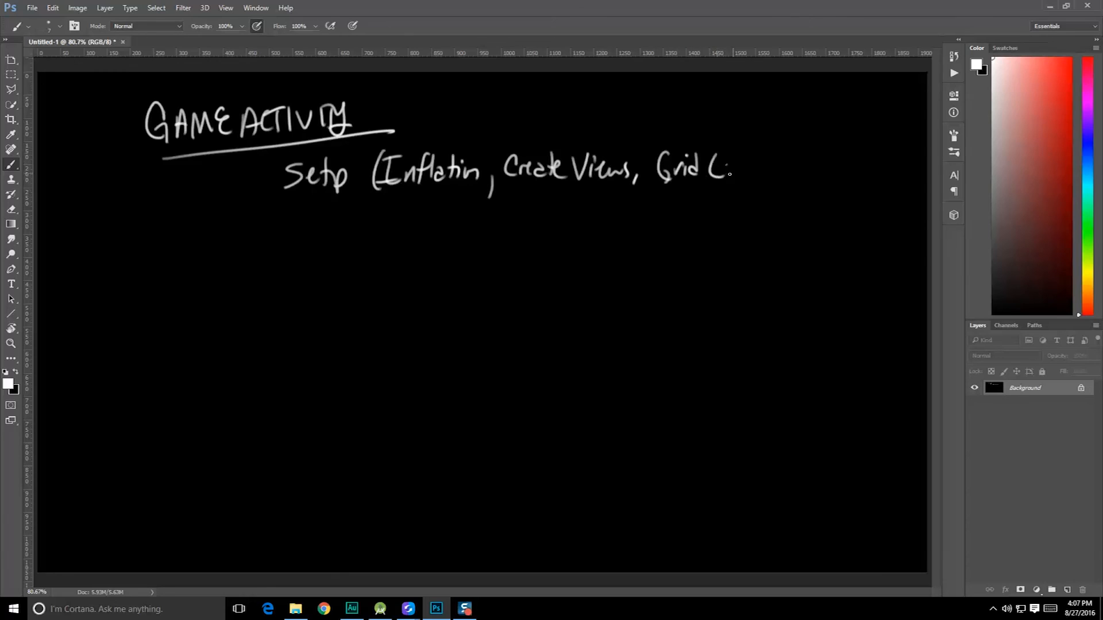
{"action": "left_click_drag", "start_coordinate": [724, 169], "coordinate": [781, 176]}
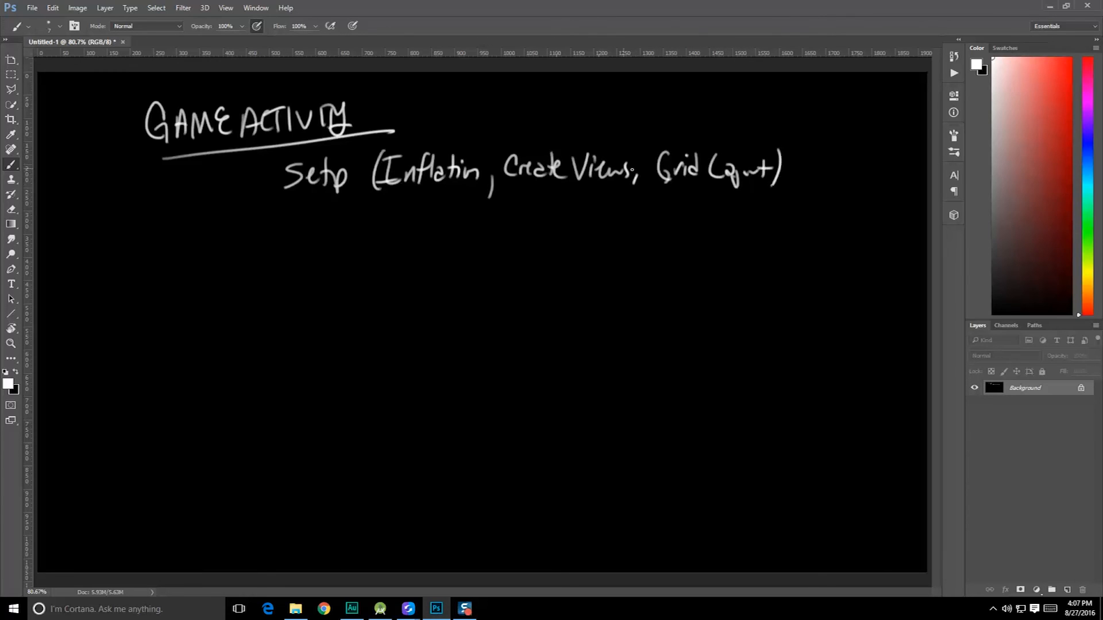
{"action": "left_click_drag", "start_coordinate": [535, 208], "coordinate": [608, 218]}
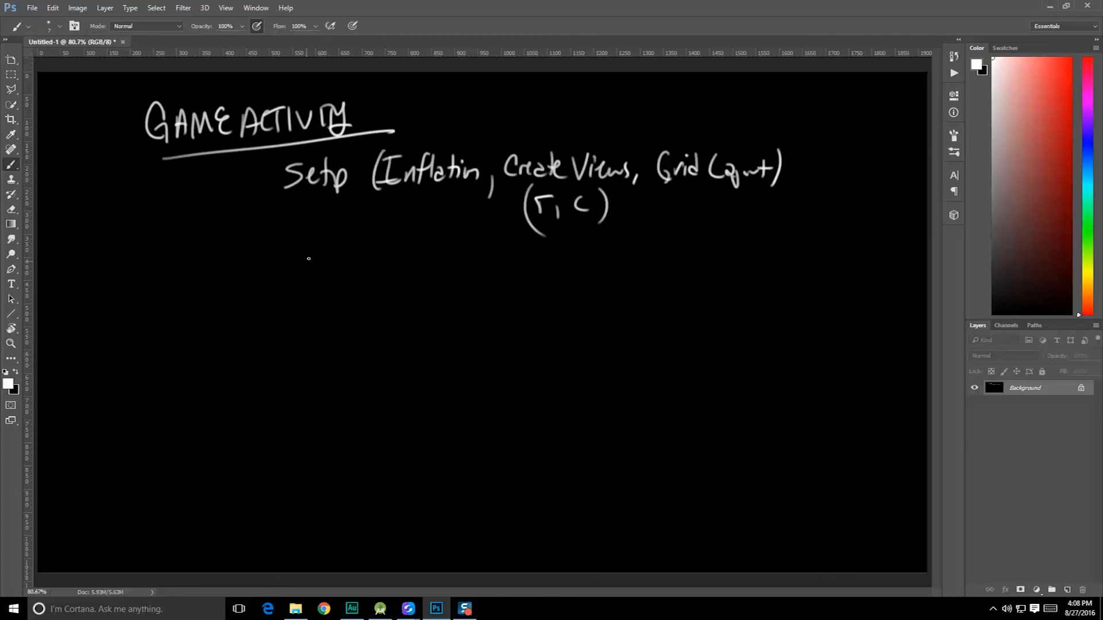
- Circle GAMEACTIVITY, note 'implement on Anonymous Class' crossing out Class, and start 'Handlers'
{"action": "left_click_drag", "start_coordinate": [398, 113], "coordinate": [446, 116]}
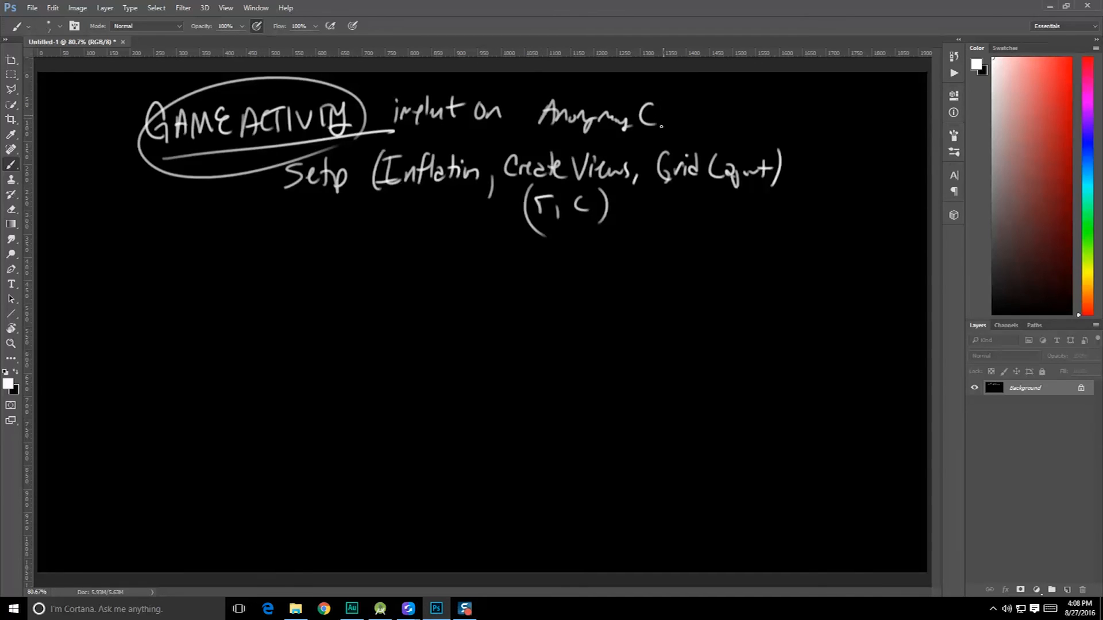
{"action": "left_click_drag", "start_coordinate": [591, 81], "coordinate": [703, 144]}
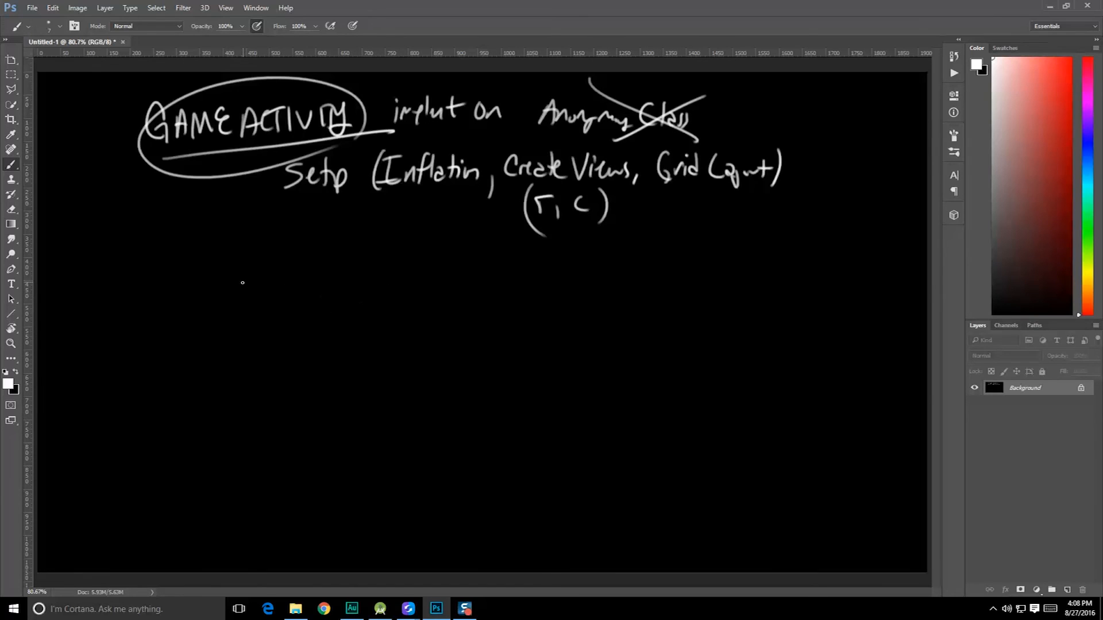
{"action": "left_click_drag", "start_coordinate": [250, 295], "coordinate": [334, 302]}
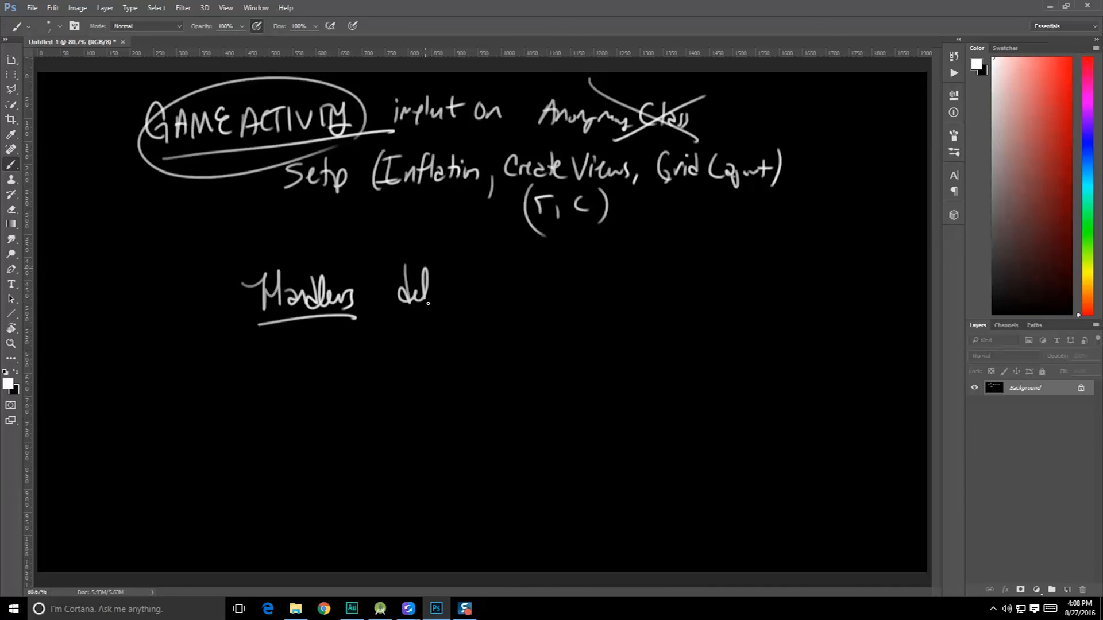
- Write 'delay Execution' after Handlers and draw two cards labelled F and 5 with arrows
{"action": "left_click_drag", "start_coordinate": [422, 296], "coordinate": [577, 292]}
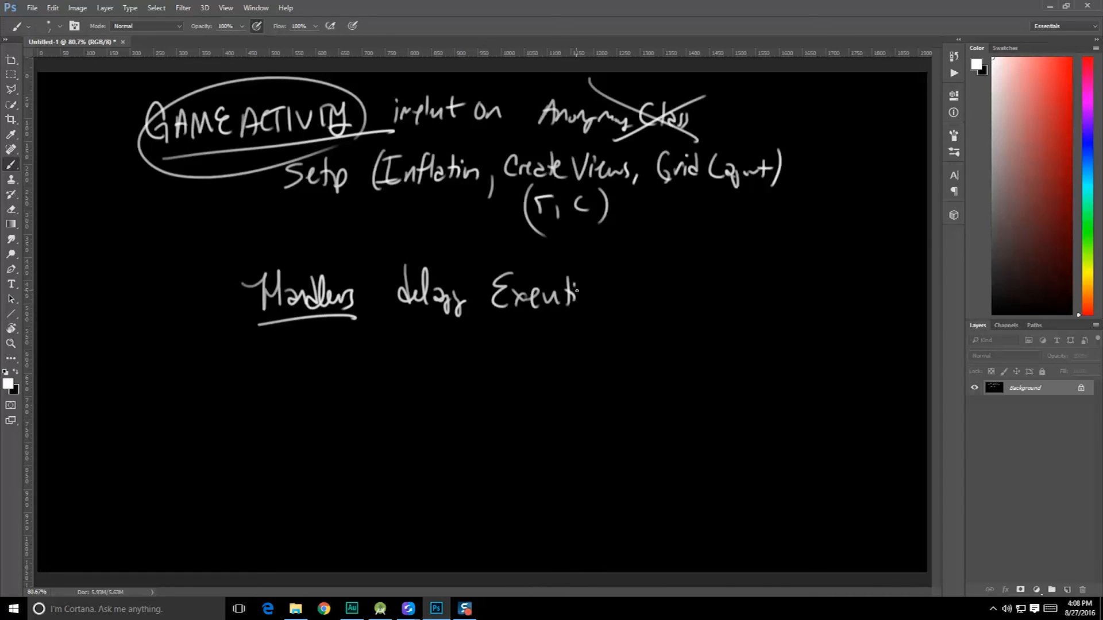
{"action": "left_click_drag", "start_coordinate": [576, 291], "coordinate": [595, 296]}
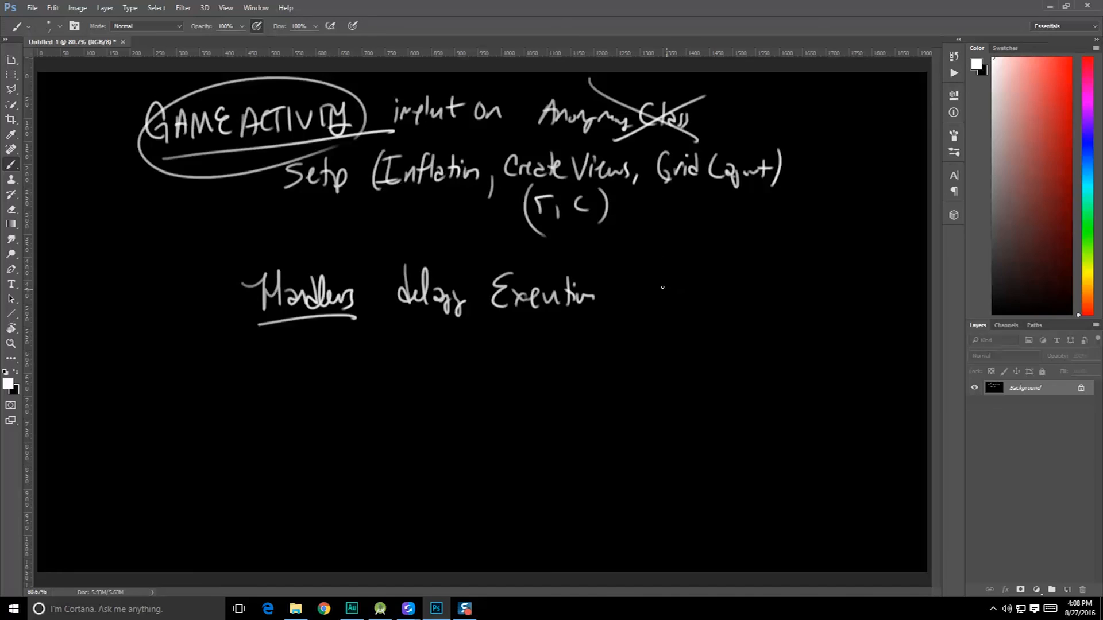
{"action": "left_click_drag", "start_coordinate": [659, 267], "coordinate": [703, 306]}
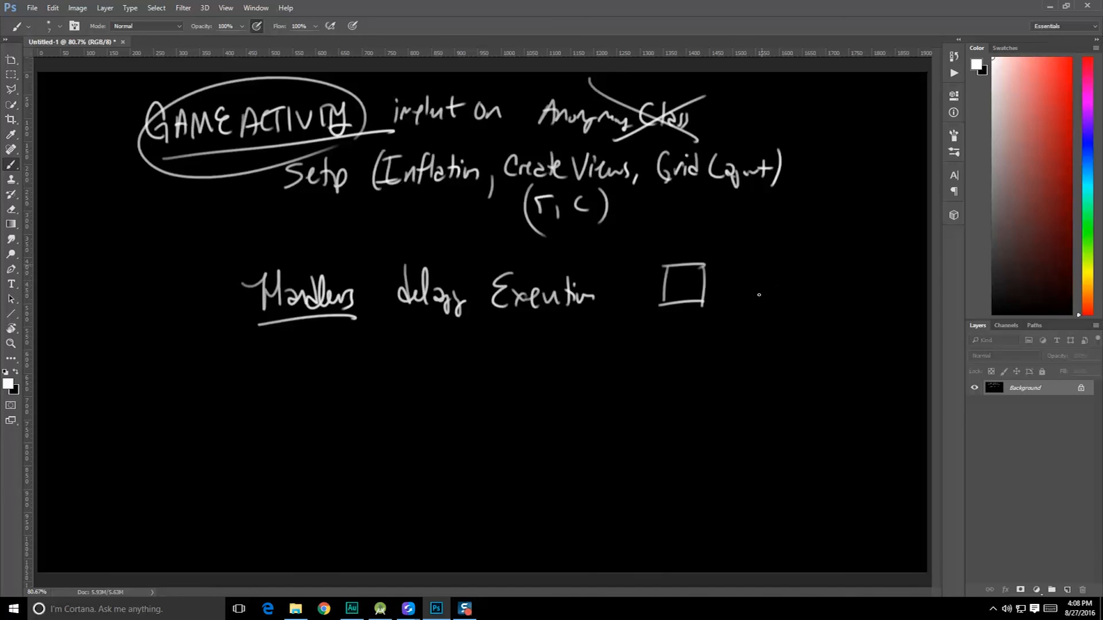
{"action": "left_click_drag", "start_coordinate": [756, 266], "coordinate": [808, 317]}
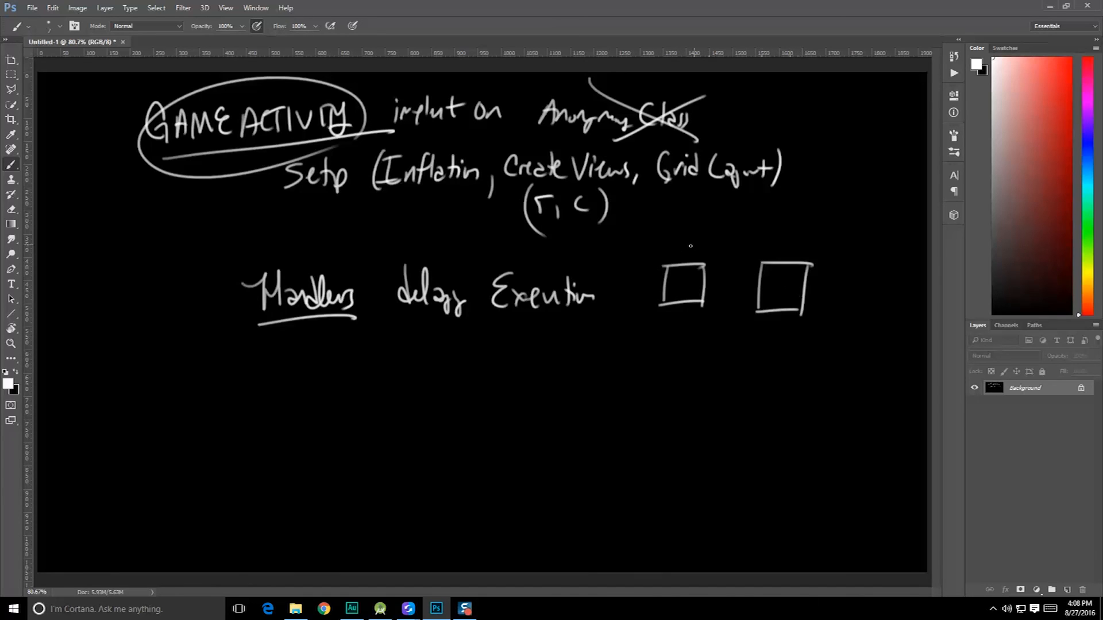
{"action": "left_click_drag", "start_coordinate": [696, 225], "coordinate": [685, 253]}
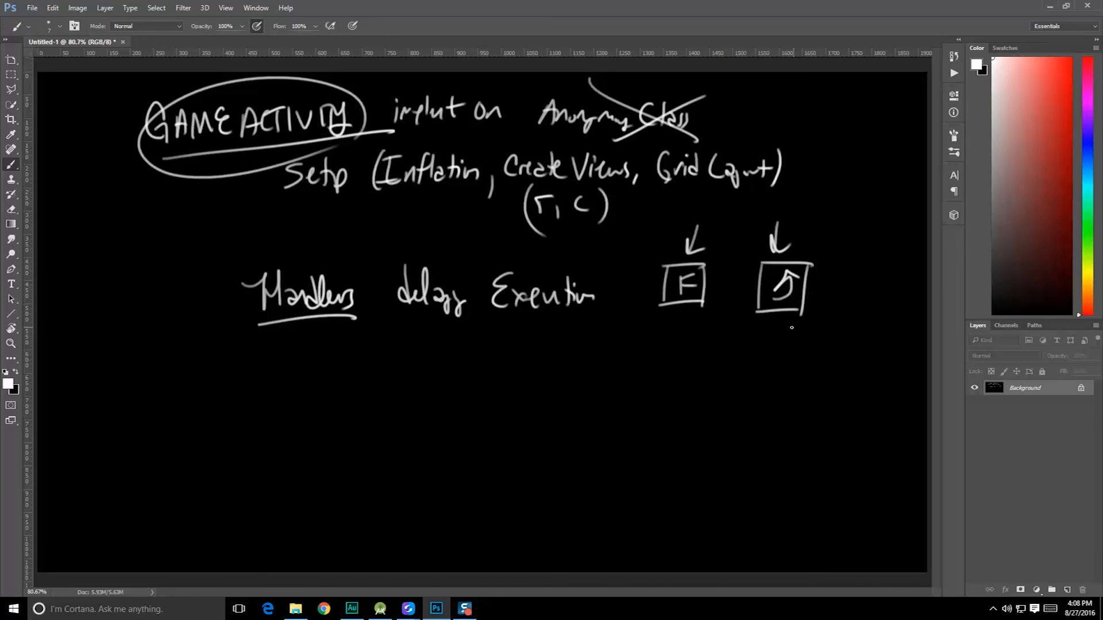
- Draw the second row of cards labelled 6 and 7, then write 'delay seconds' beneath
{"action": "left_click_drag", "start_coordinate": [665, 345], "coordinate": [718, 366]}
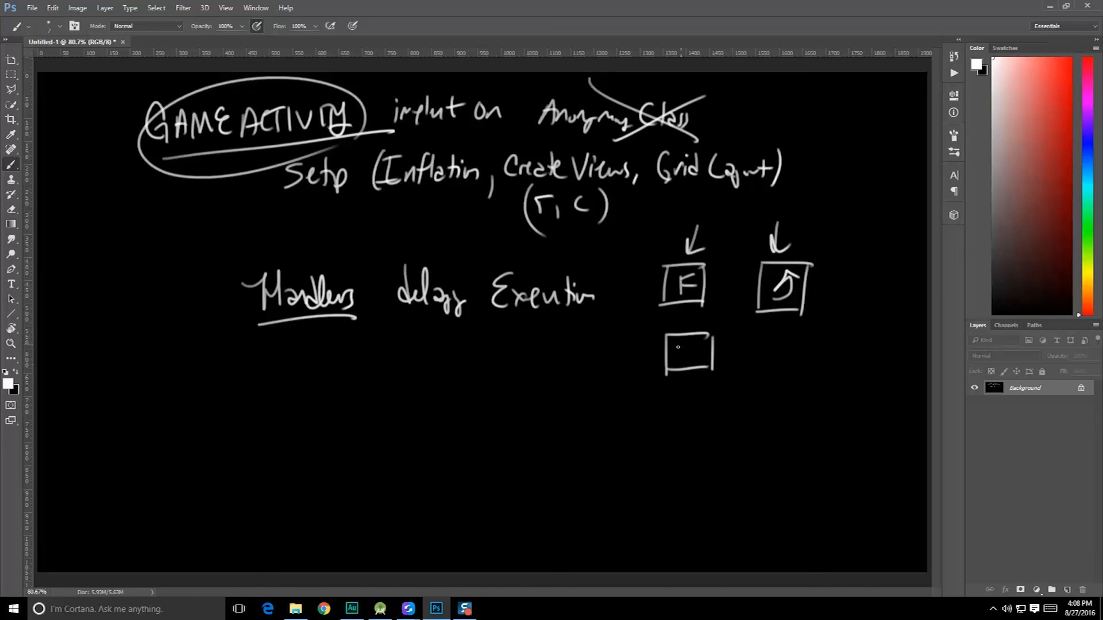
{"action": "left_click_drag", "start_coordinate": [675, 359], "coordinate": [700, 352]}
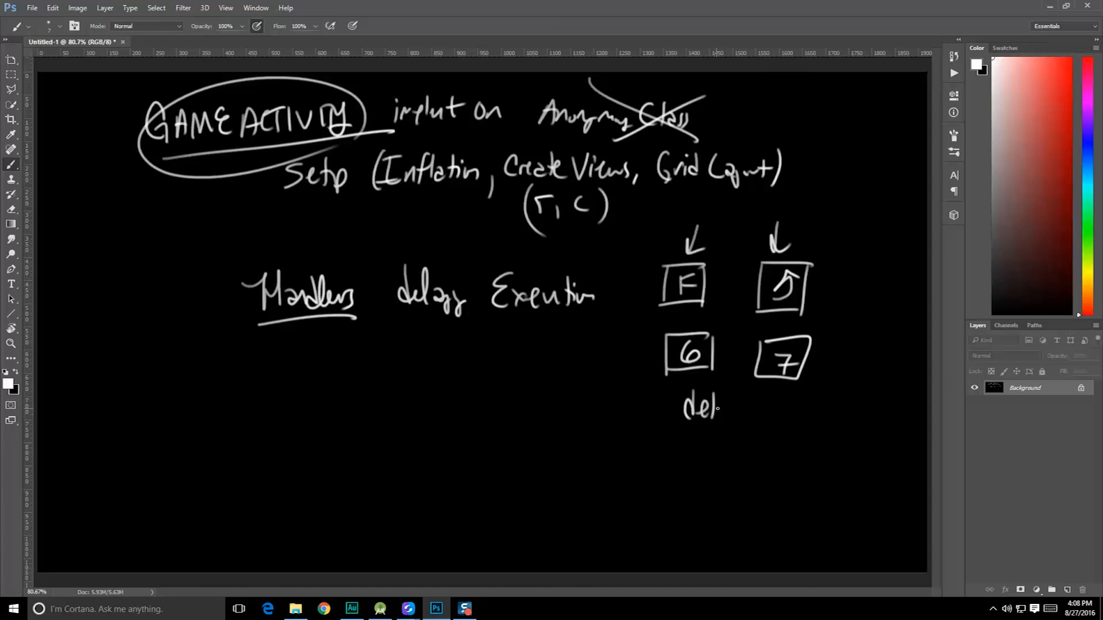
{"action": "left_click_drag", "start_coordinate": [717, 408], "coordinate": [745, 422]}
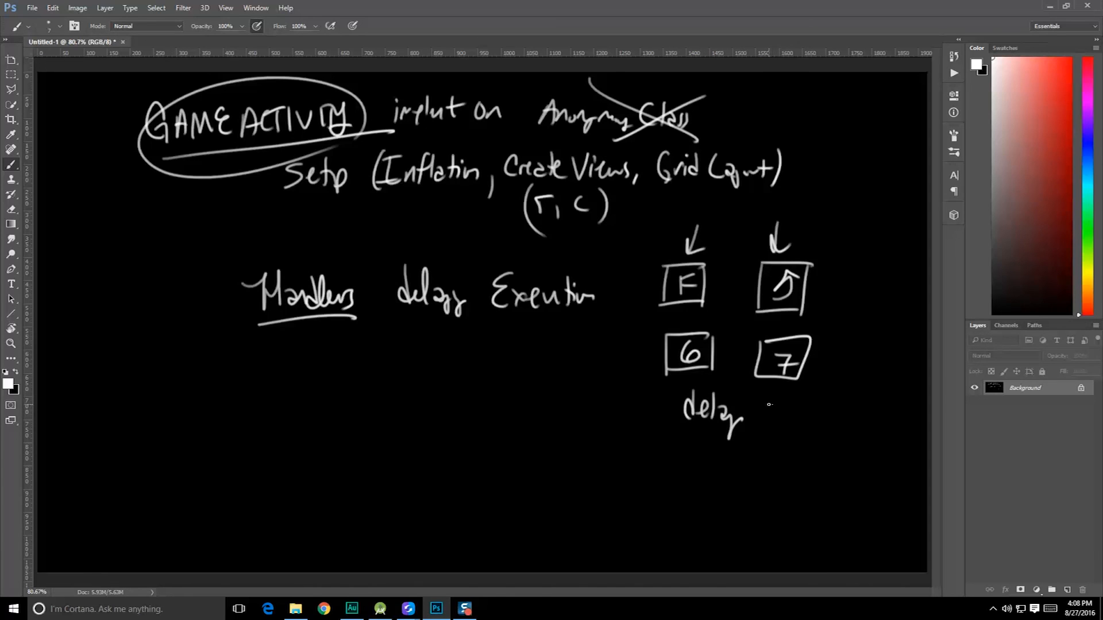
{"action": "left_click_drag", "start_coordinate": [767, 415], "coordinate": [805, 419]}
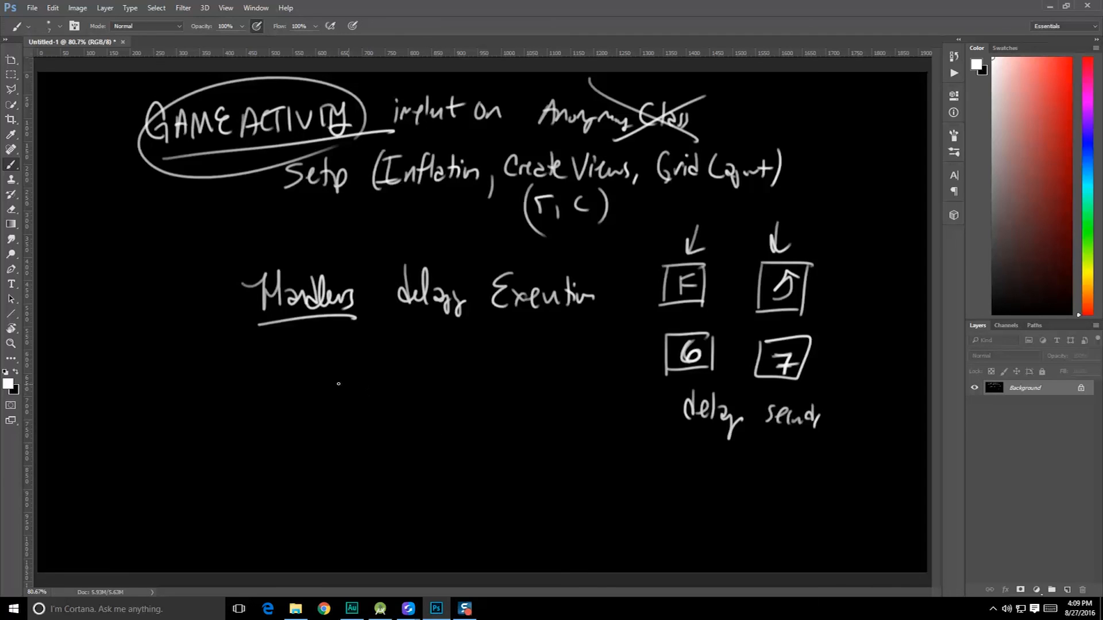
{"action": "mouse_move", "coordinate": [548, 351]}
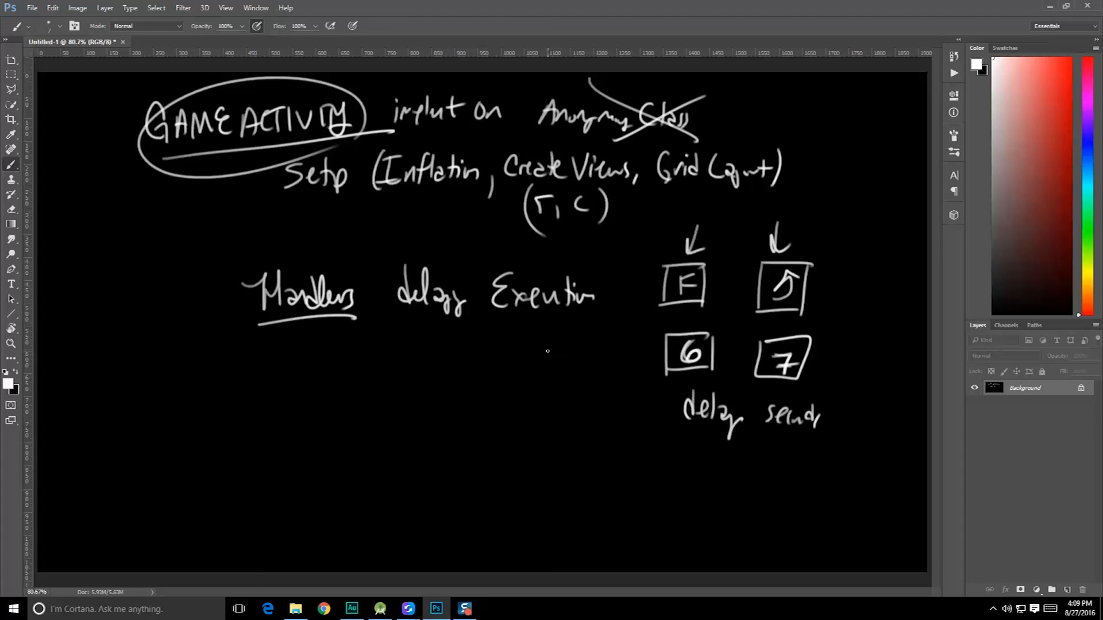